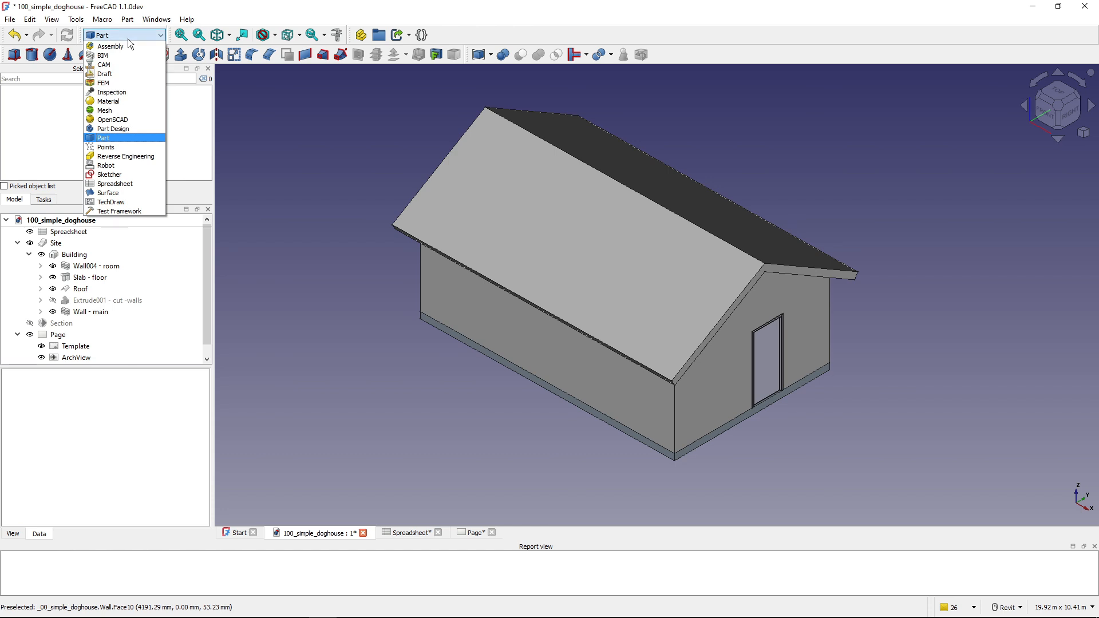
mouse_move(103, 56)
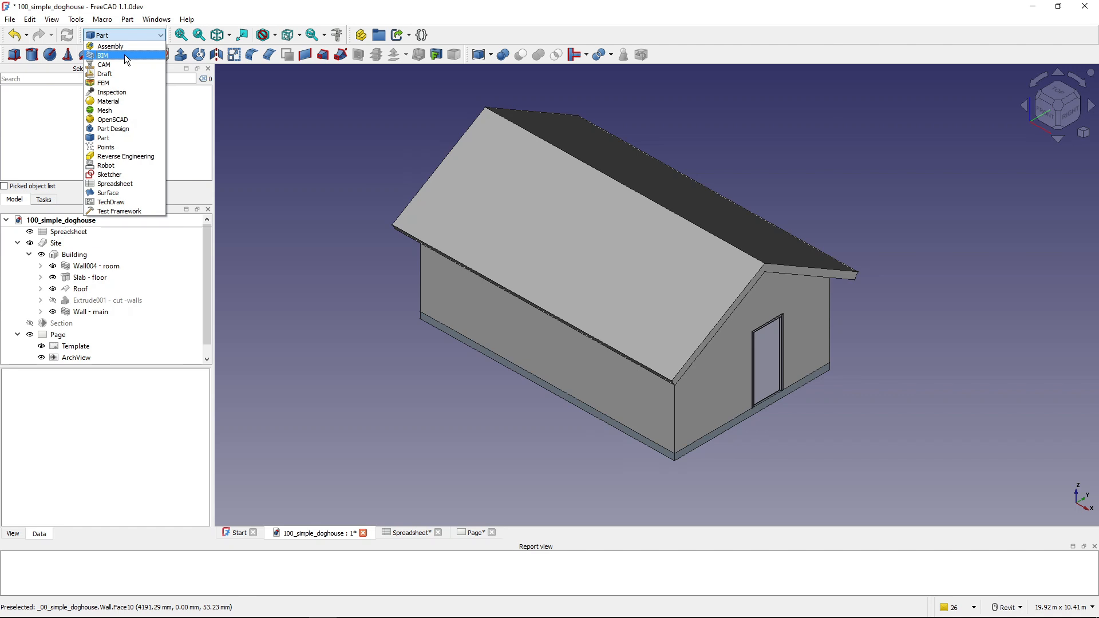
Switch the open doghouse model from the Part workbench to Part Design.
click(103, 55)
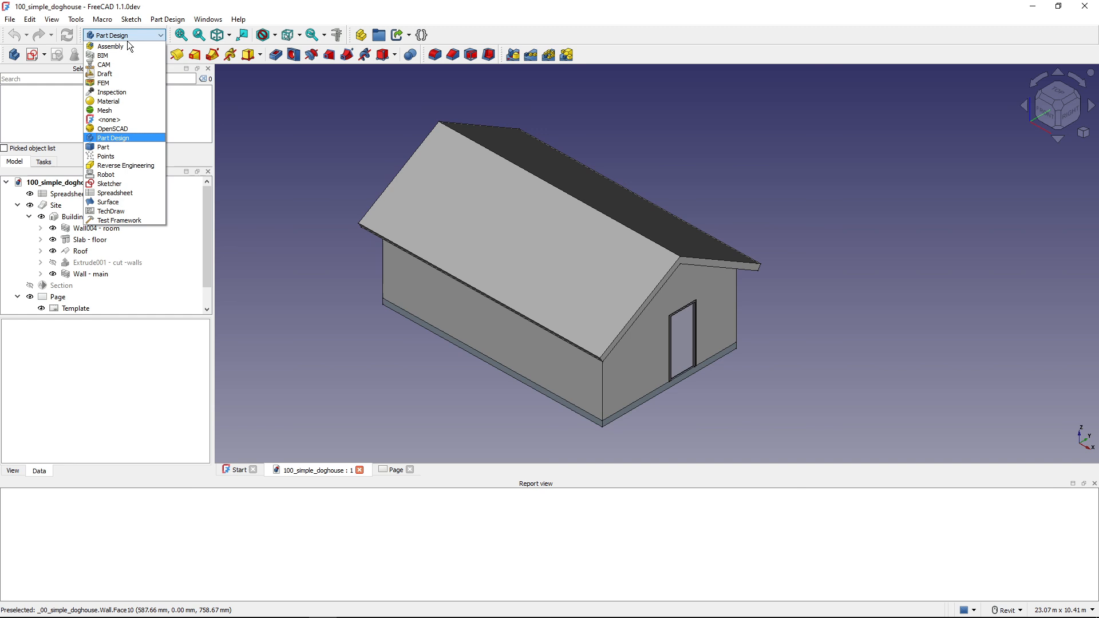
mouse_move(122, 156)
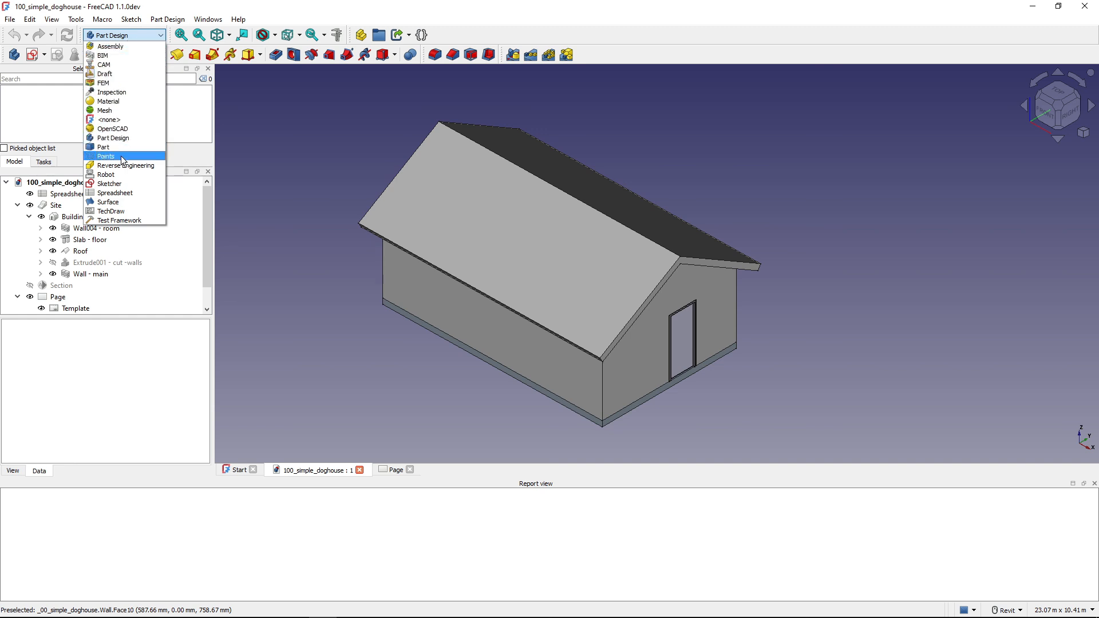
mouse_move(112, 91)
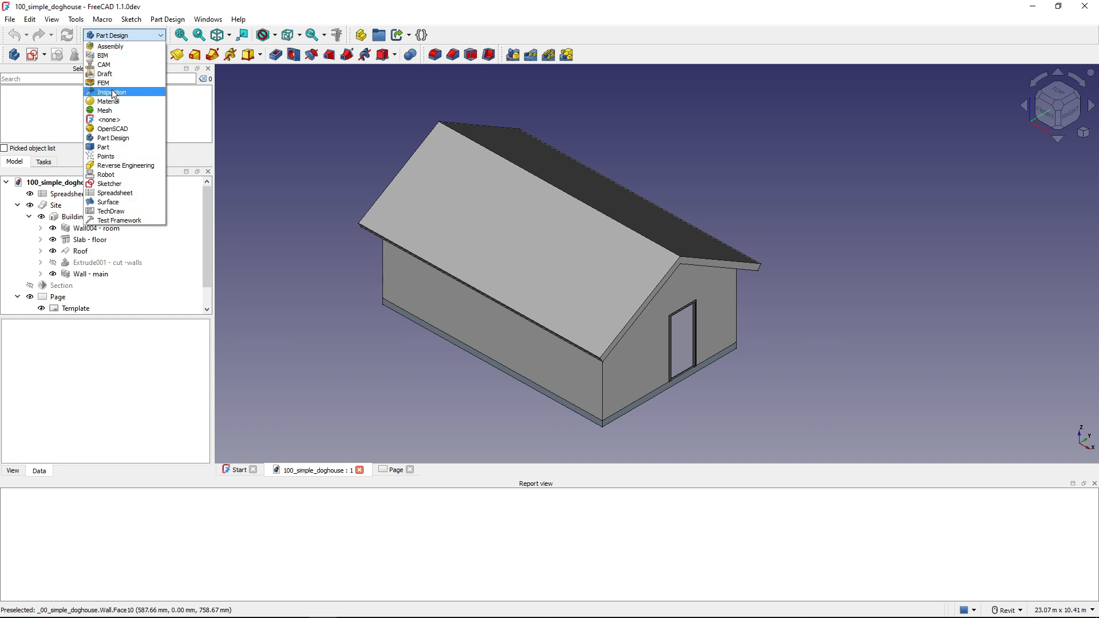
mouse_move(119, 93)
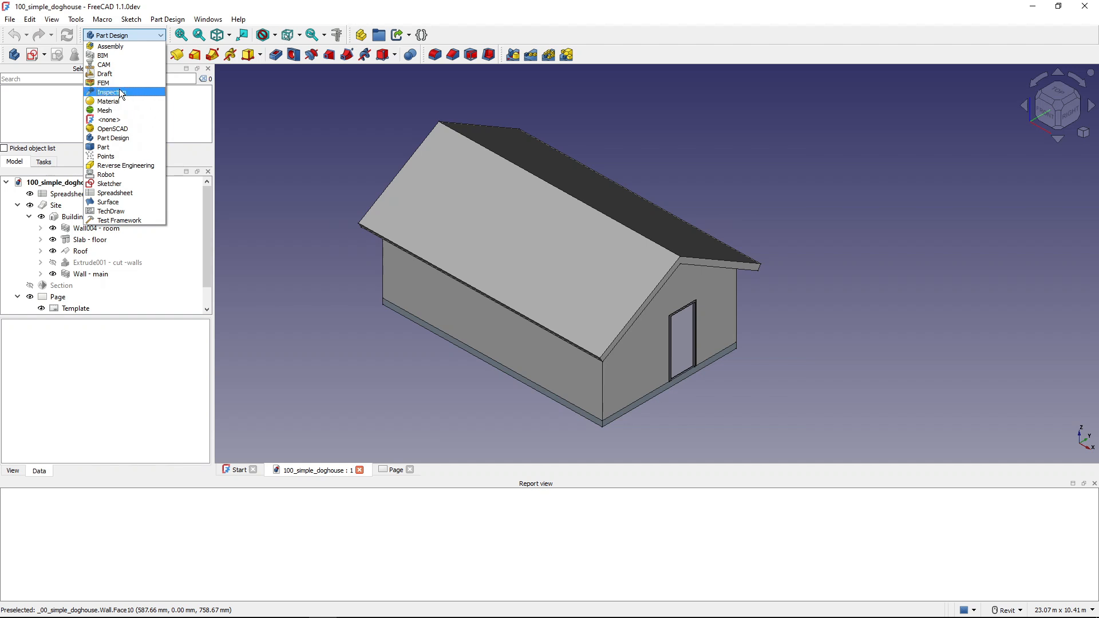
mouse_move(110, 46)
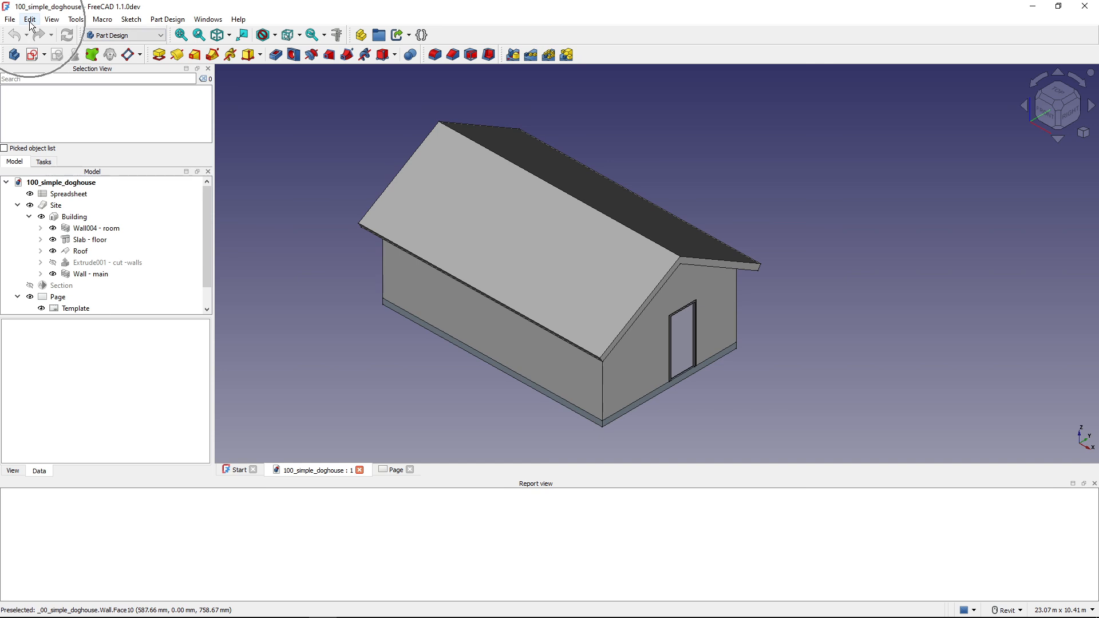
Open Edit > Preferences on the Available Workbenches page.
click(29, 19)
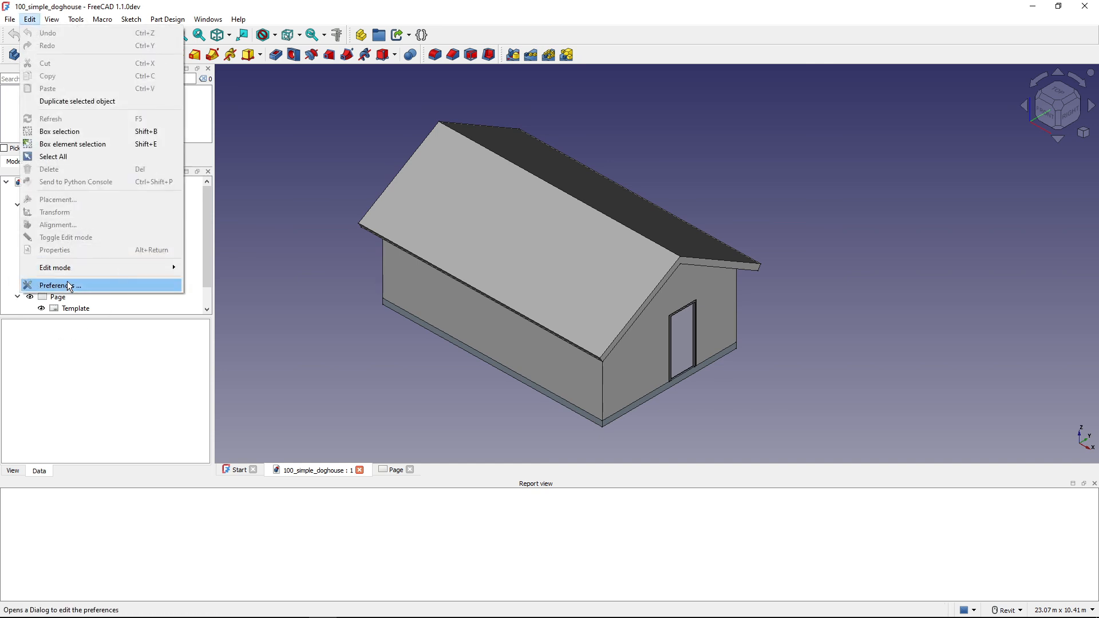
click(59, 285)
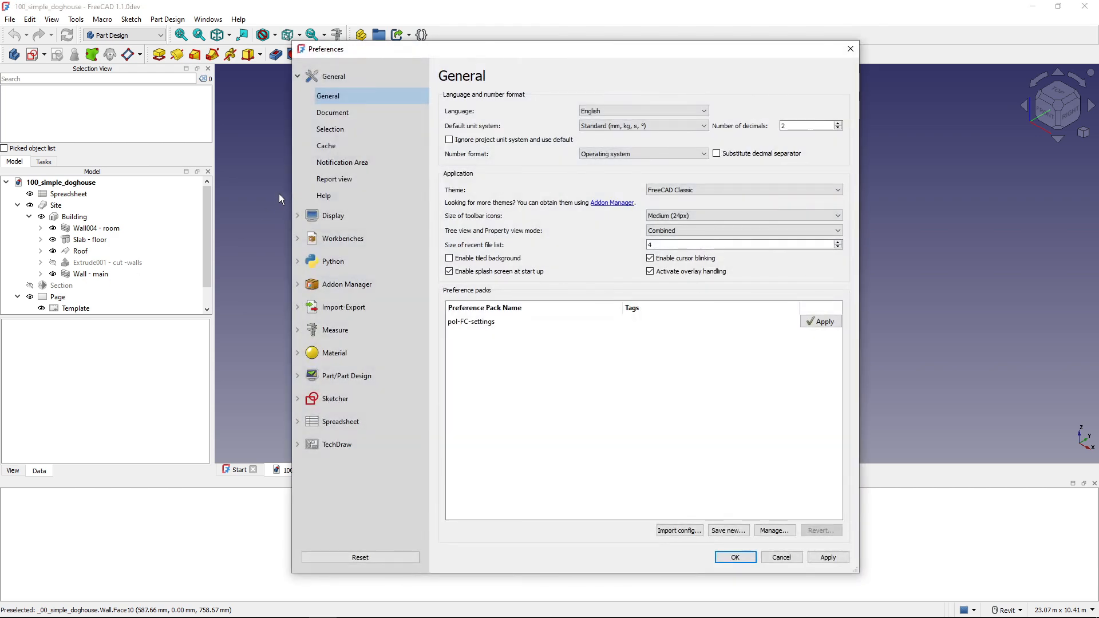
mouse_move(343, 238)
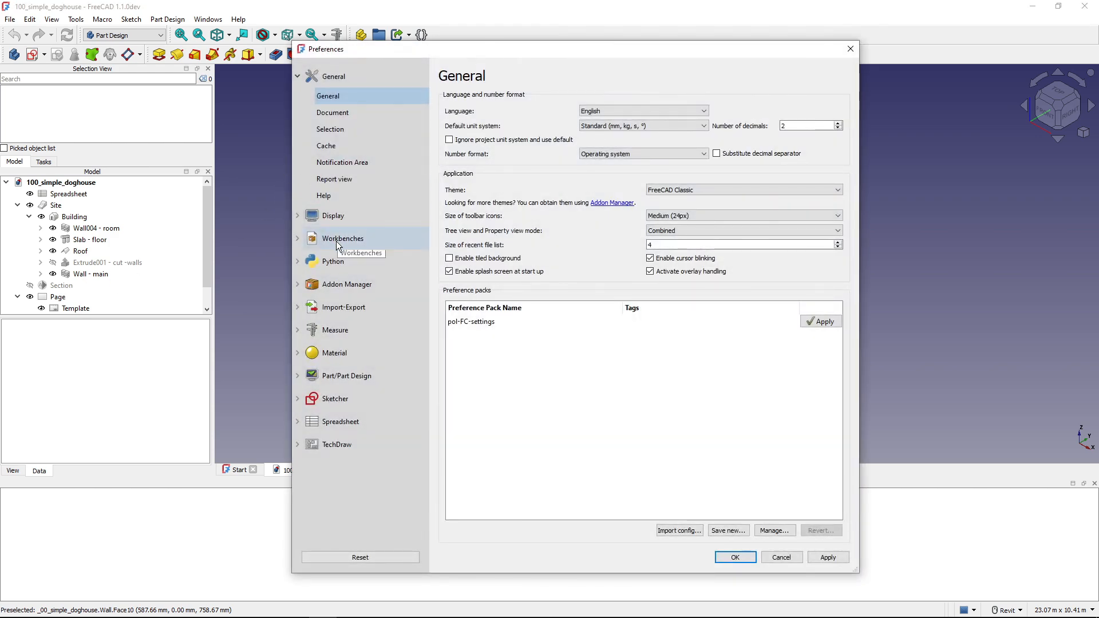
click(342, 238)
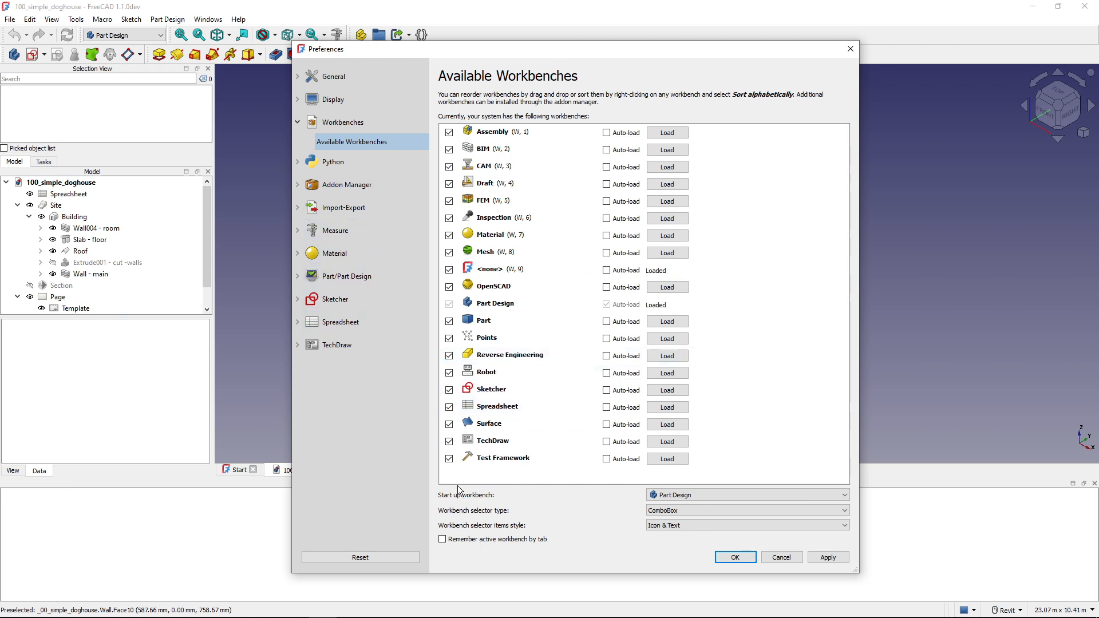
Uncheck Test Framework, Surface, Robot, Points and the other unneeded workbenches.
click(449, 459)
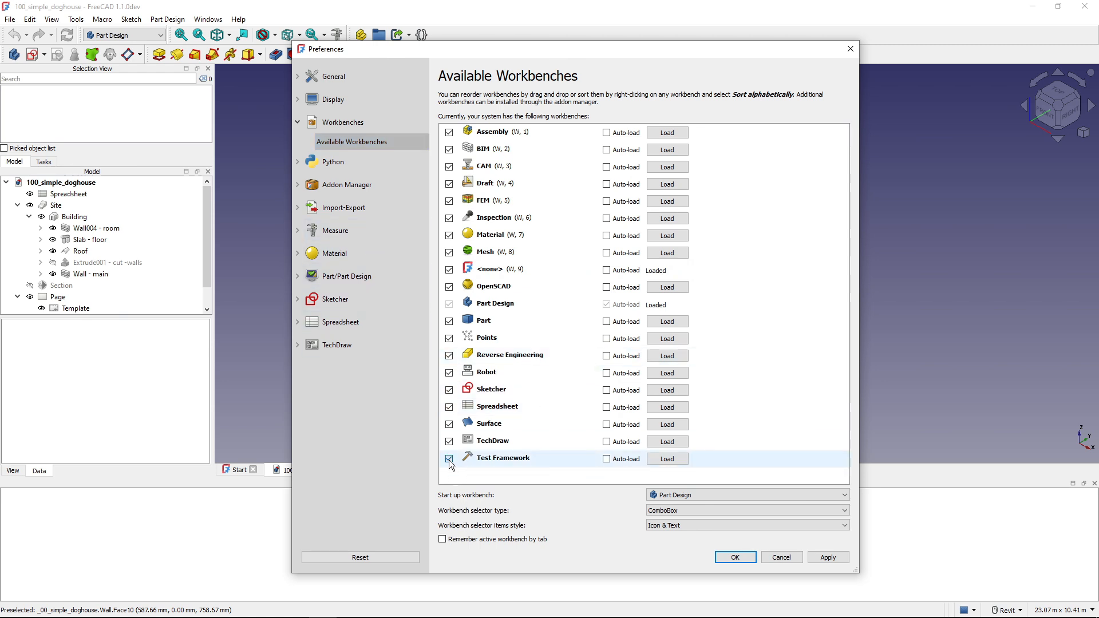
click(449, 459)
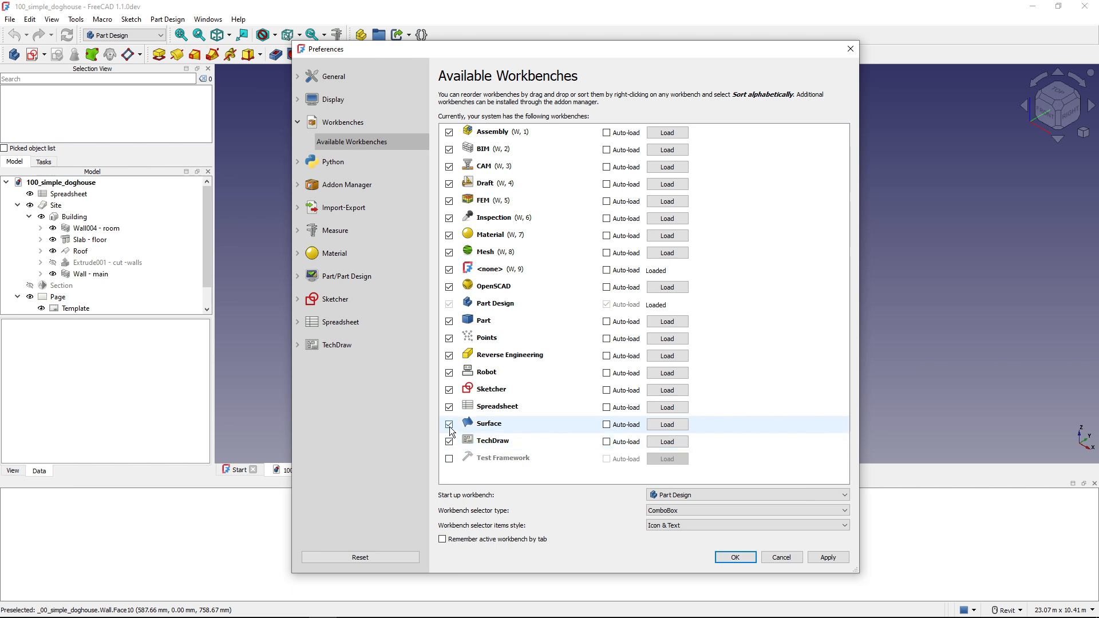
click(449, 425)
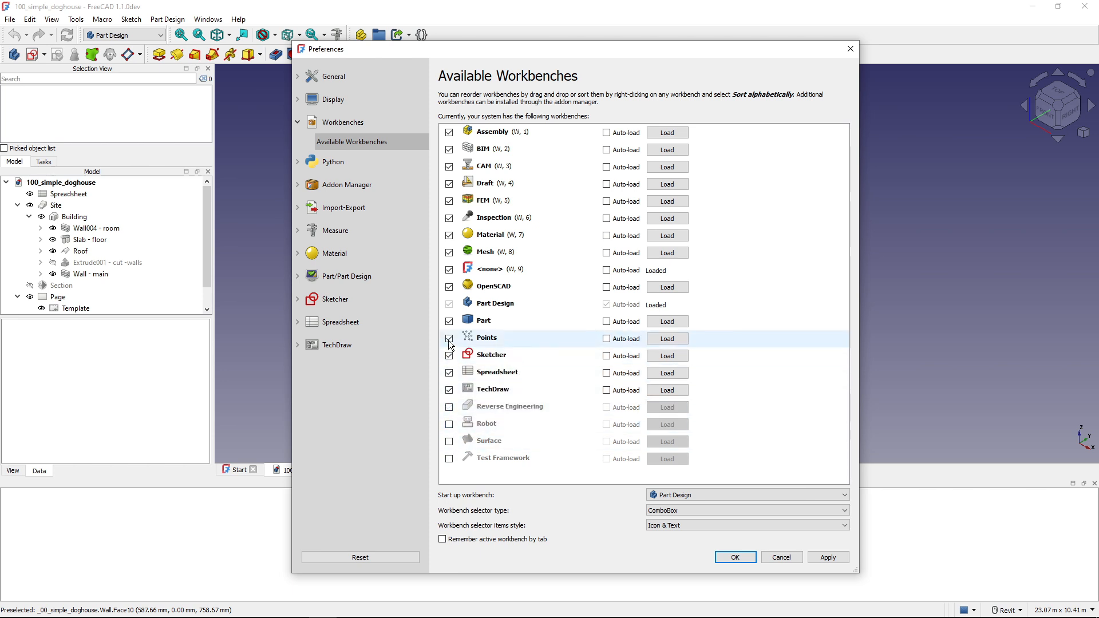
click(449, 287)
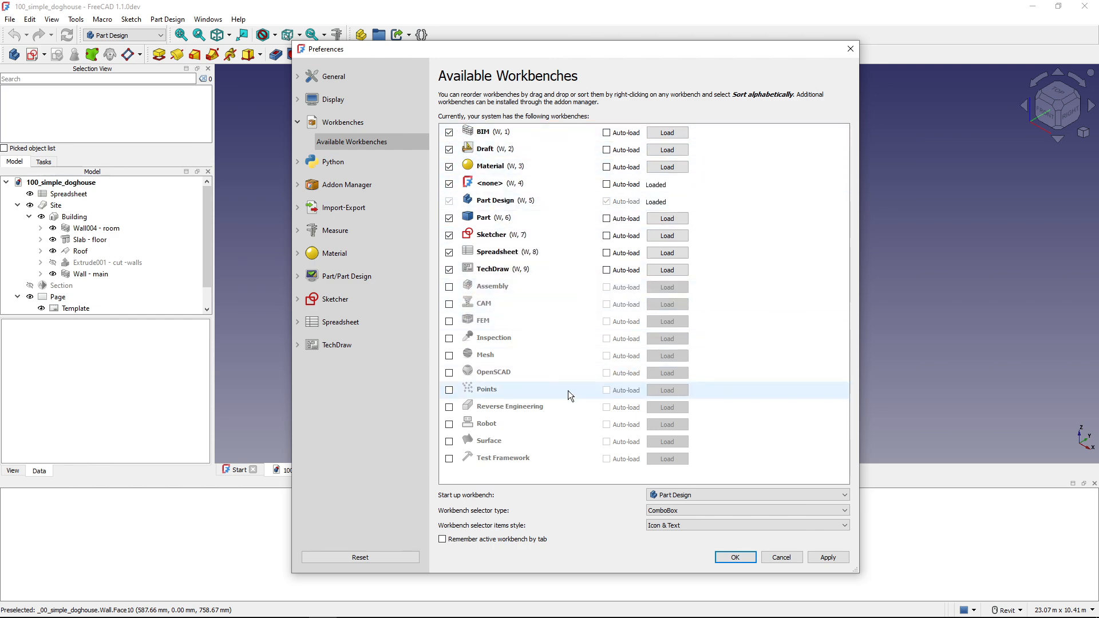
Confirm the trimmed workbench list, then switch to BIM and then to Draft.
click(735, 556)
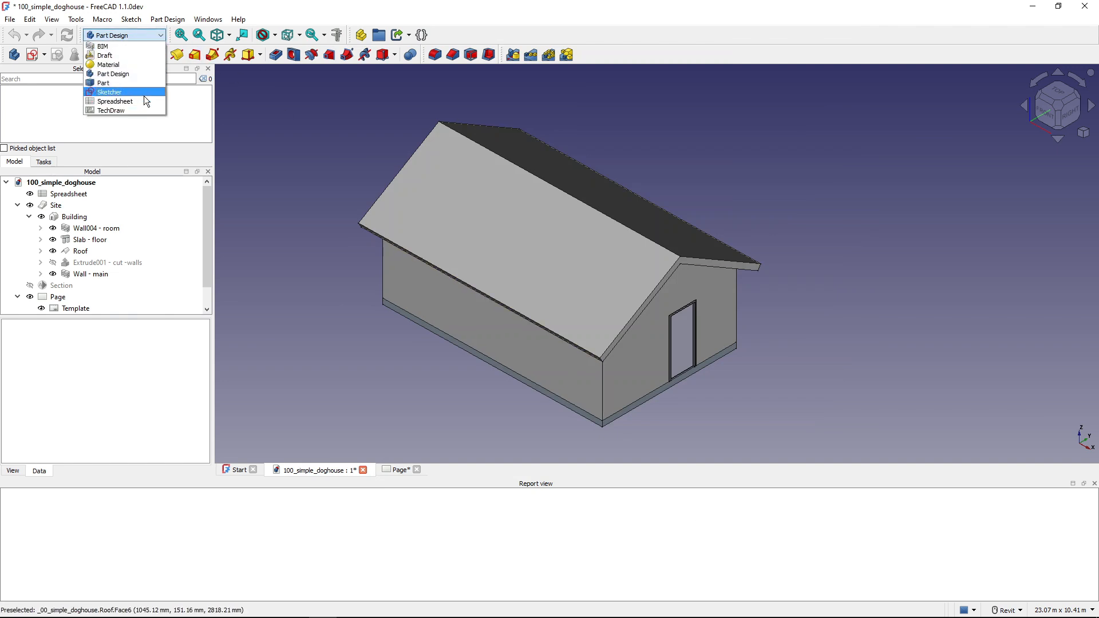
mouse_move(125, 101)
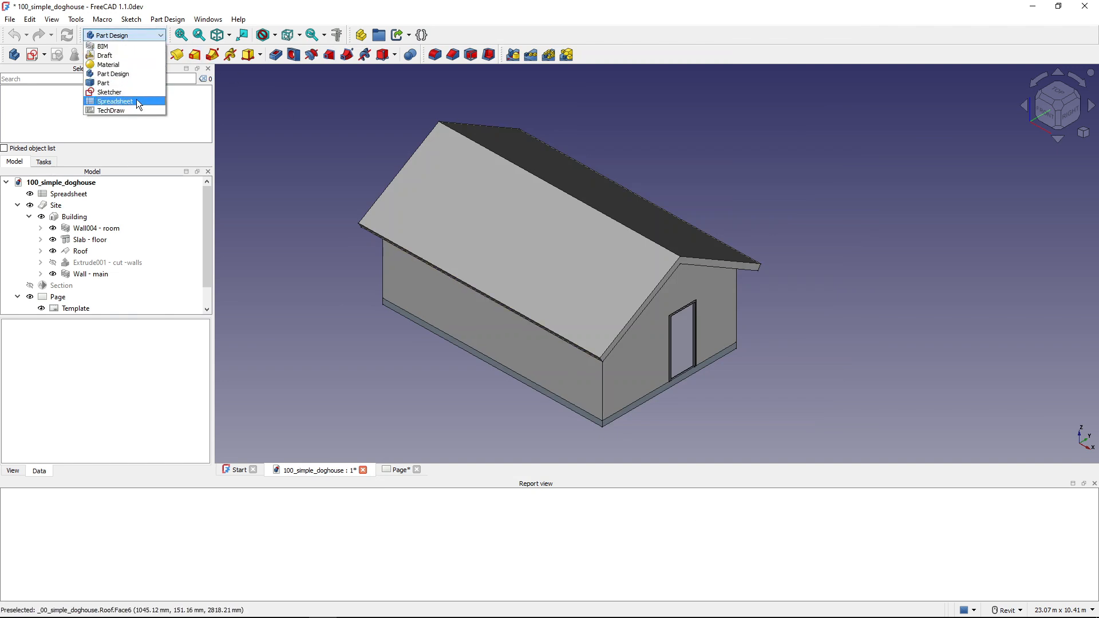
mouse_move(109, 64)
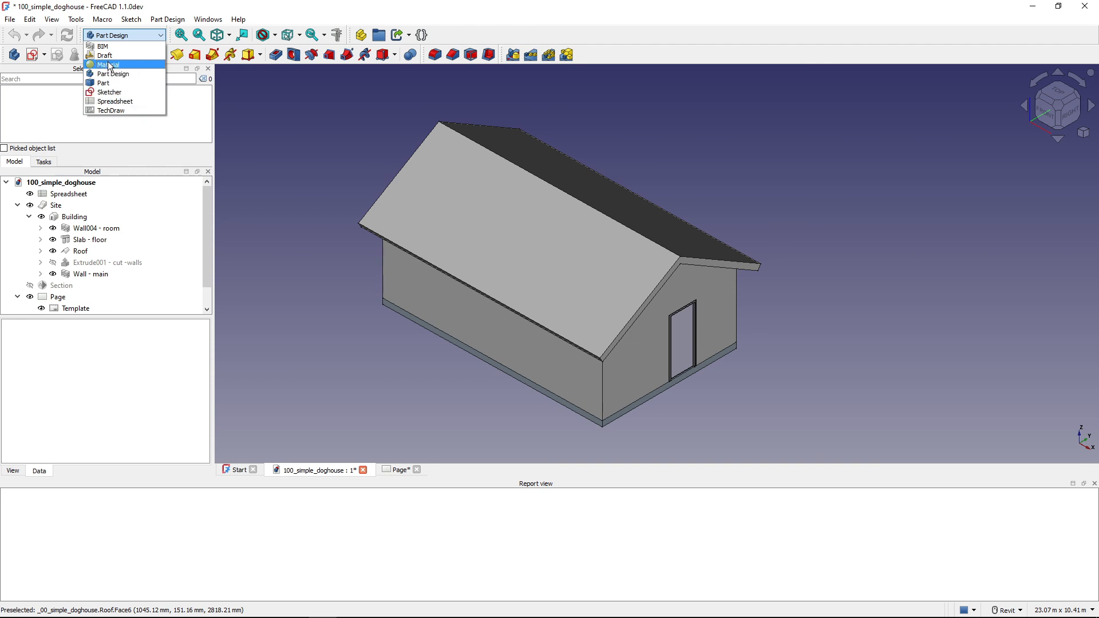
mouse_move(103, 46)
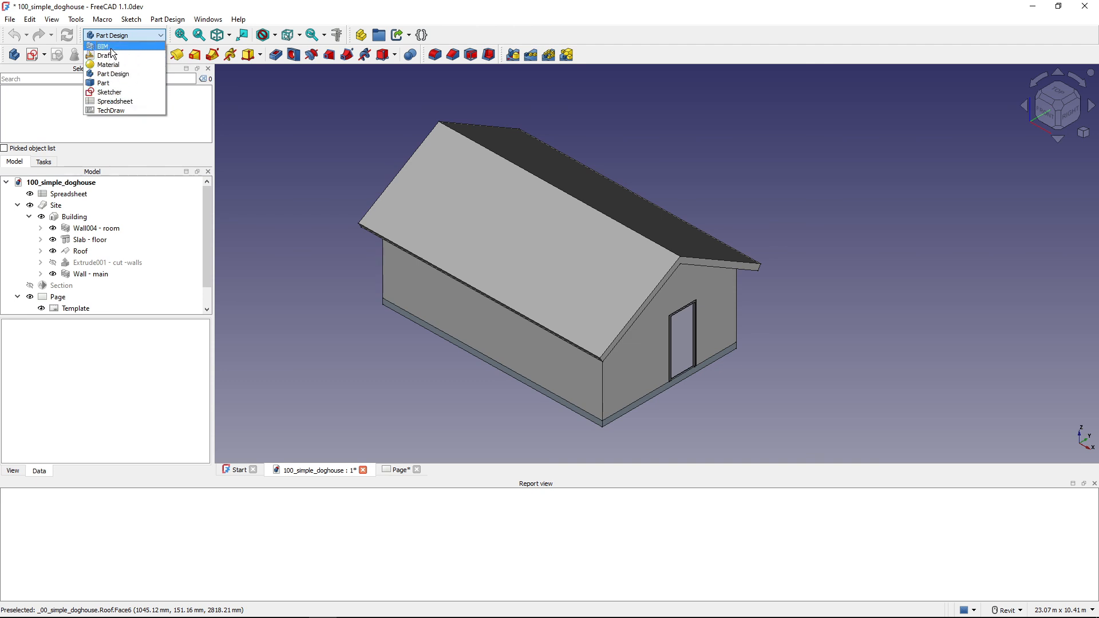
click(103, 46)
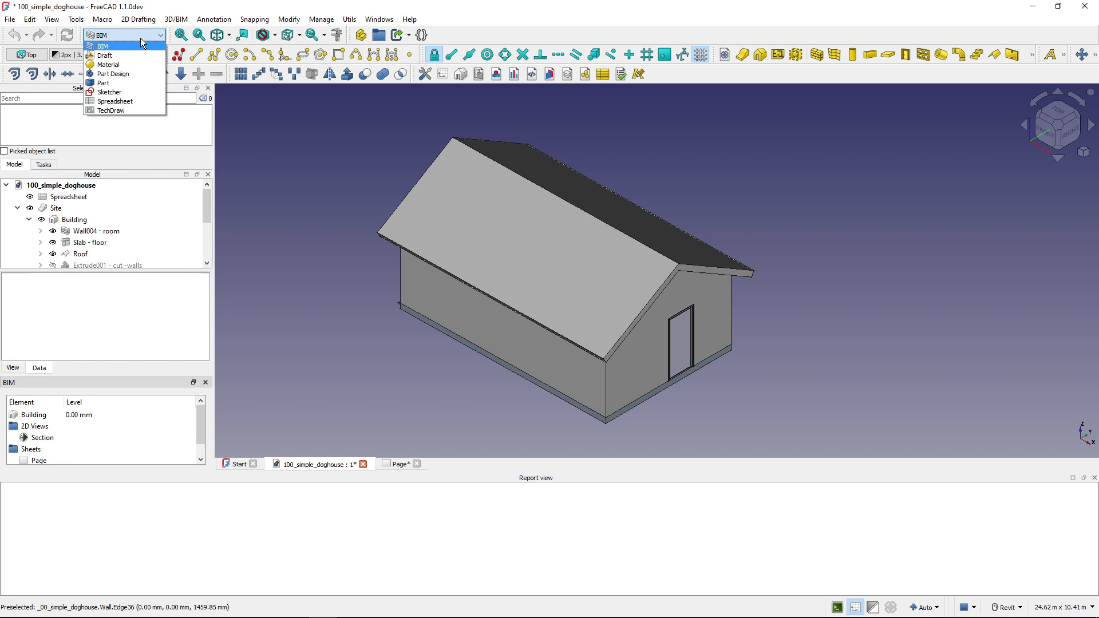
click(103, 56)
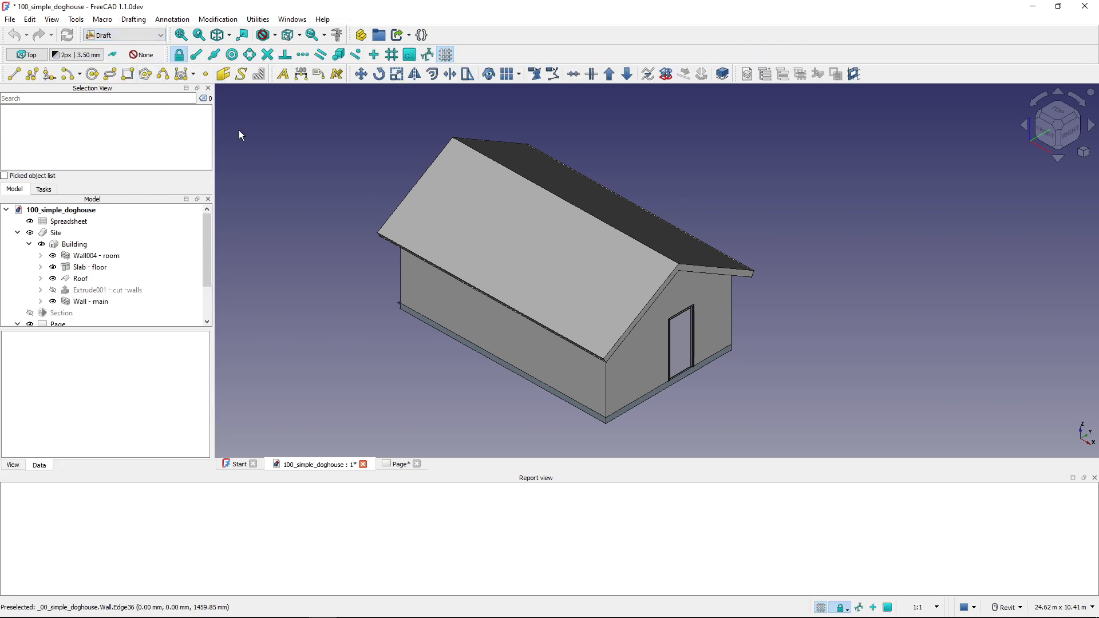
Change the Workbench selector type away from ComboBox in Workbenches preferences.
click(29, 19)
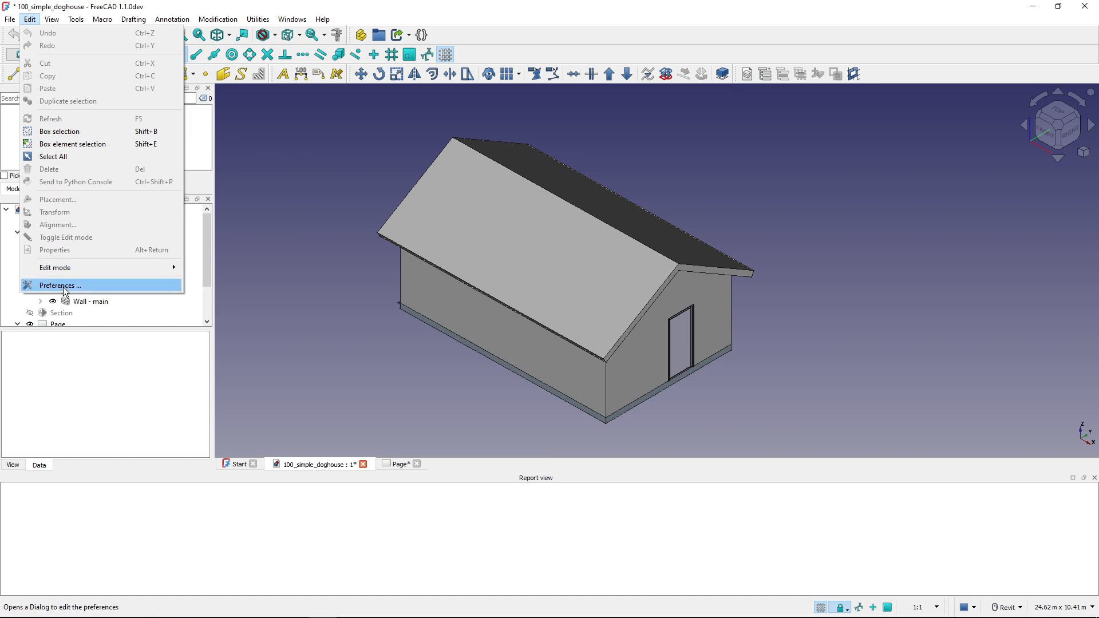
click(60, 286)
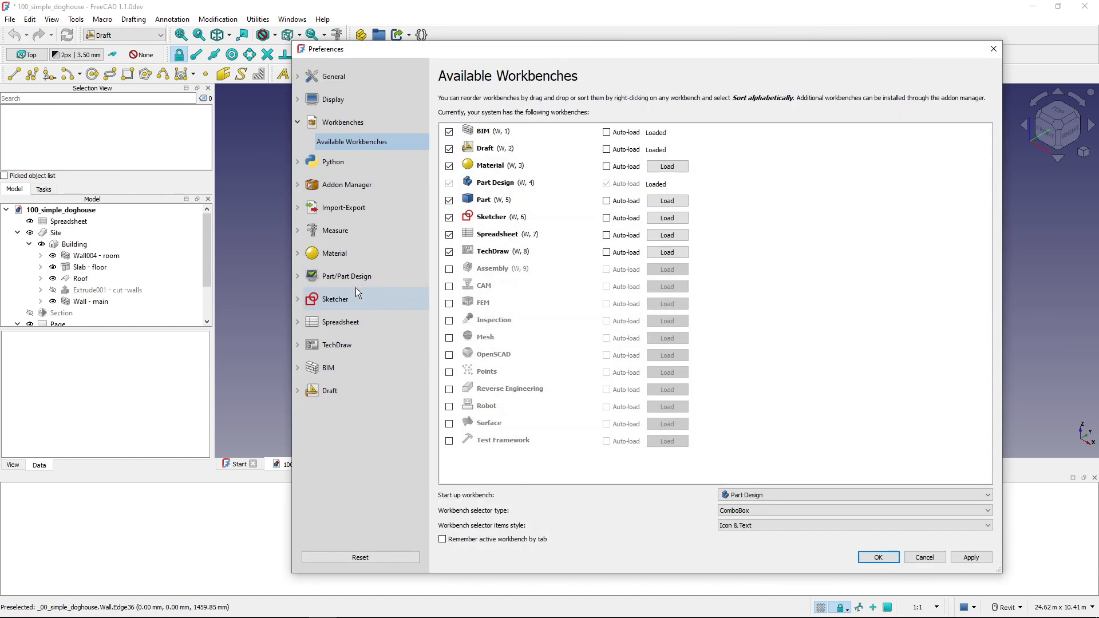
mouse_move(523, 531)
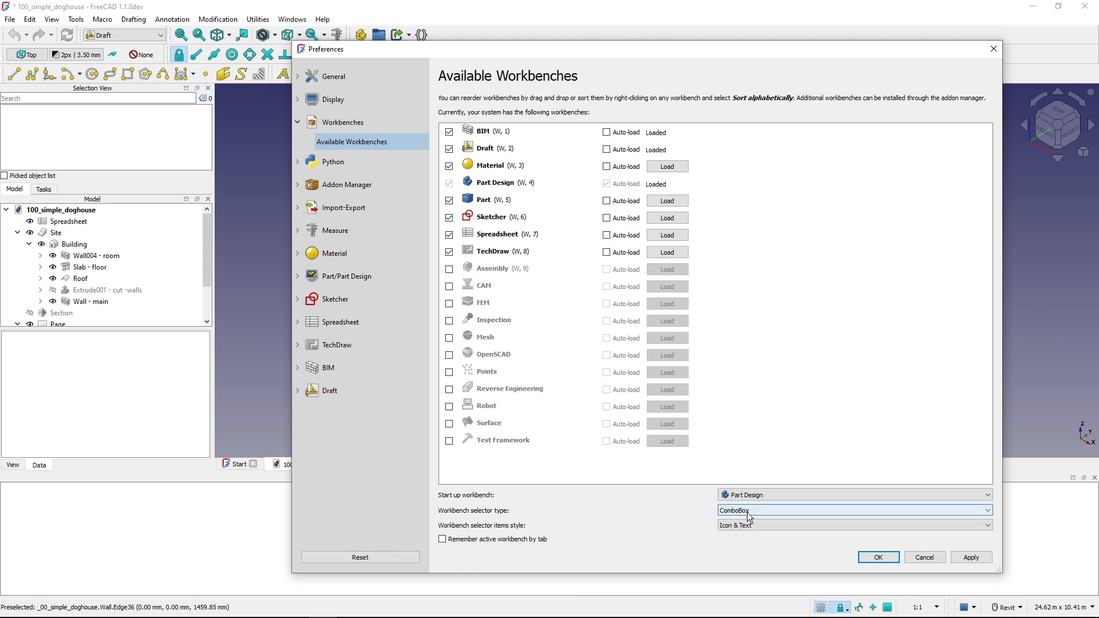
click(853, 510)
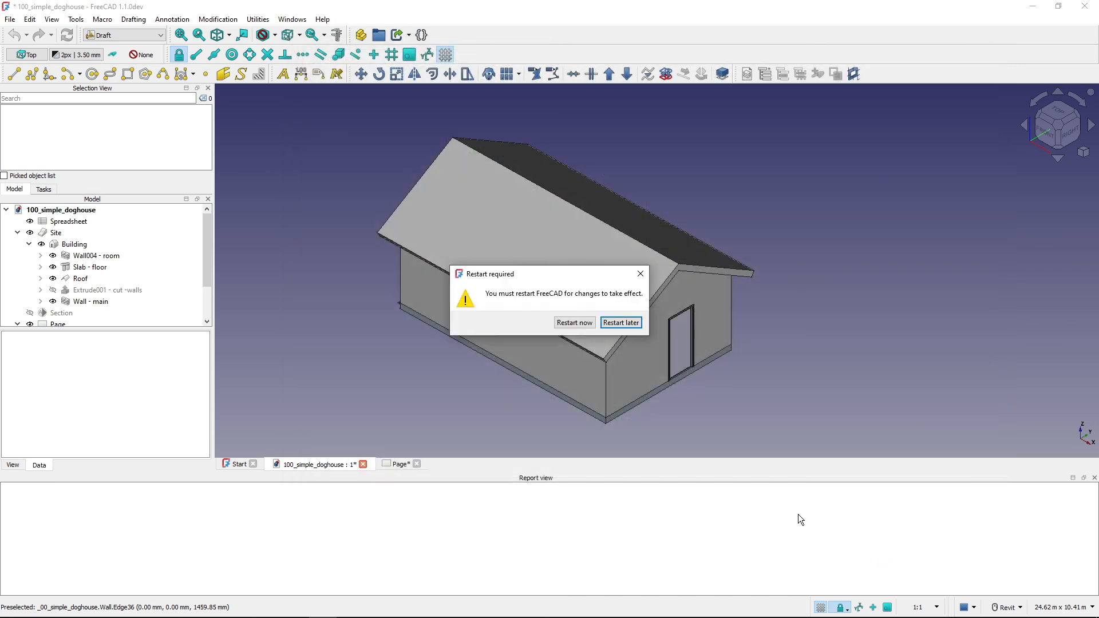
mouse_move(544, 325)
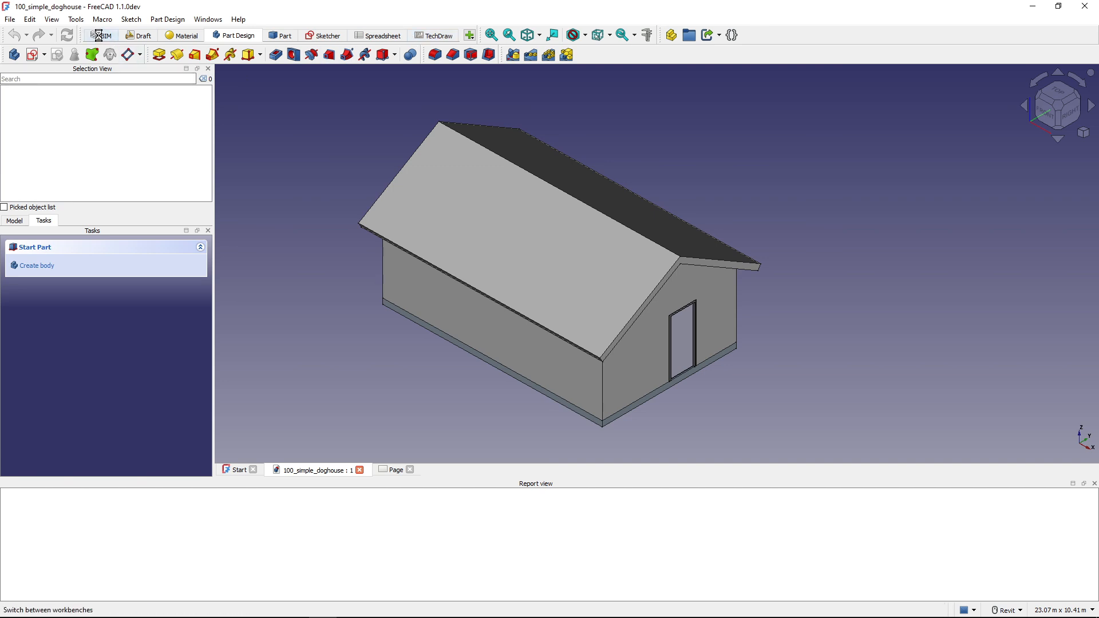
Switch to BIM, then Draft, and show the other-workbenches dropdown list.
click(101, 35)
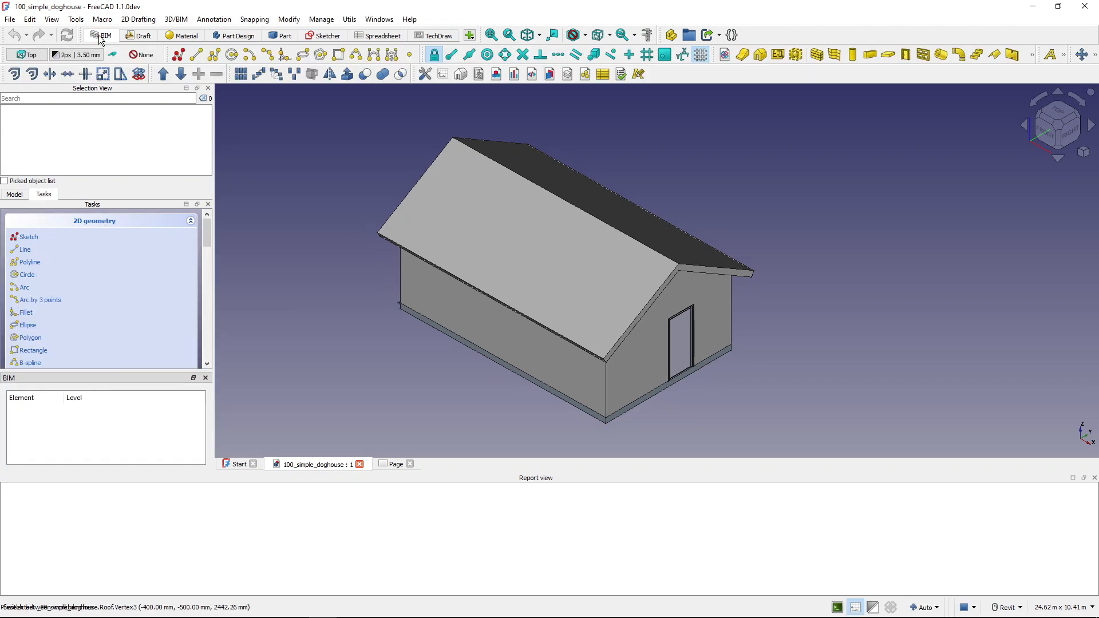
click(143, 35)
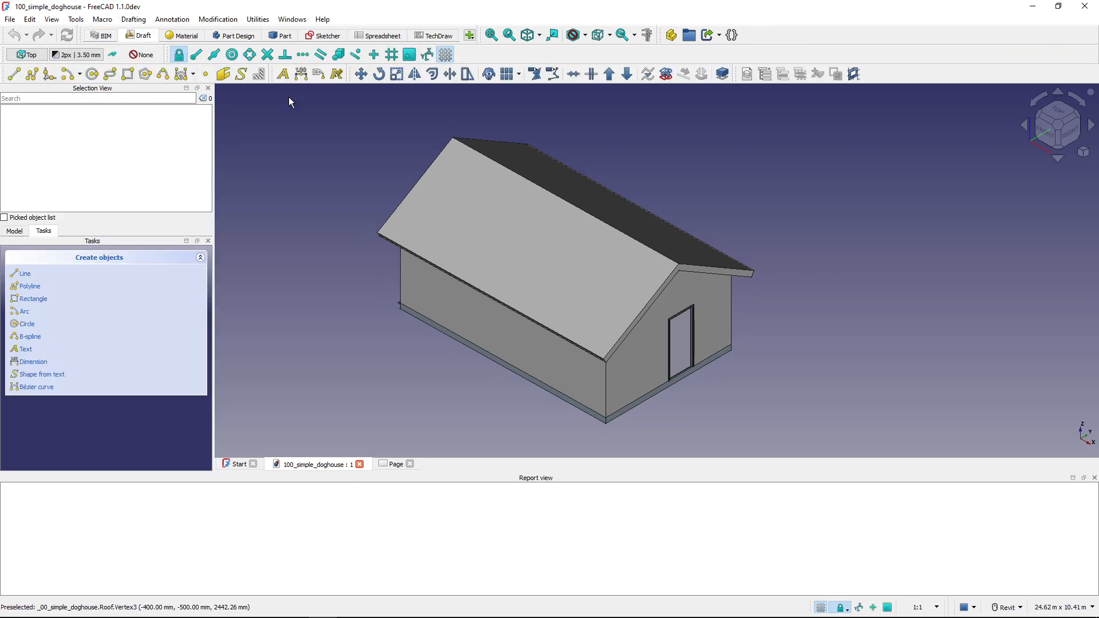
mouse_move(383, 40)
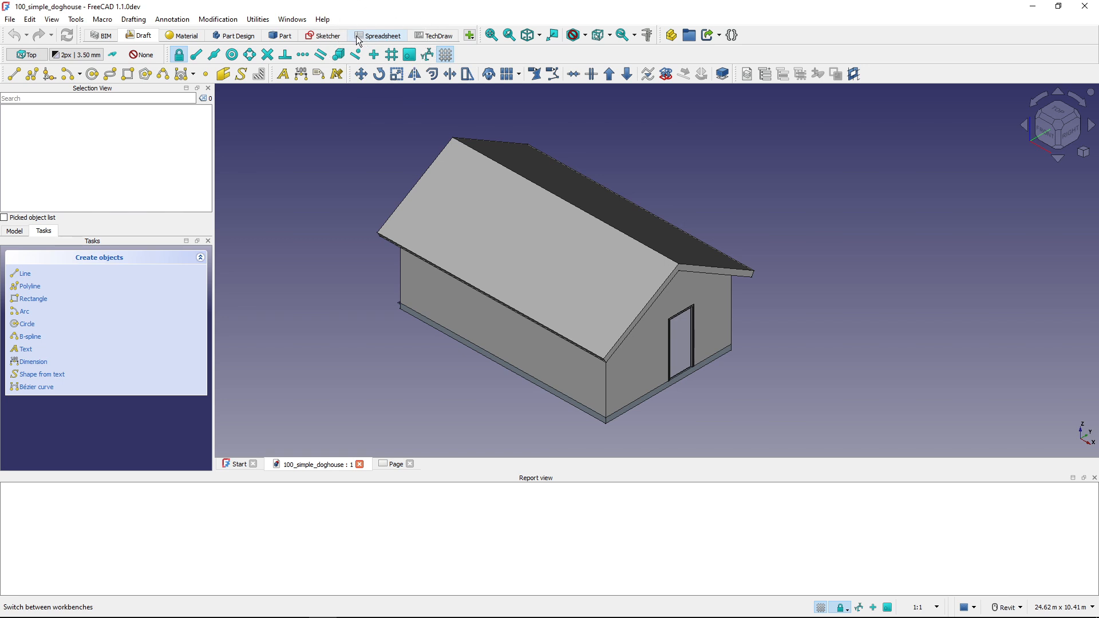
mouse_move(469, 35)
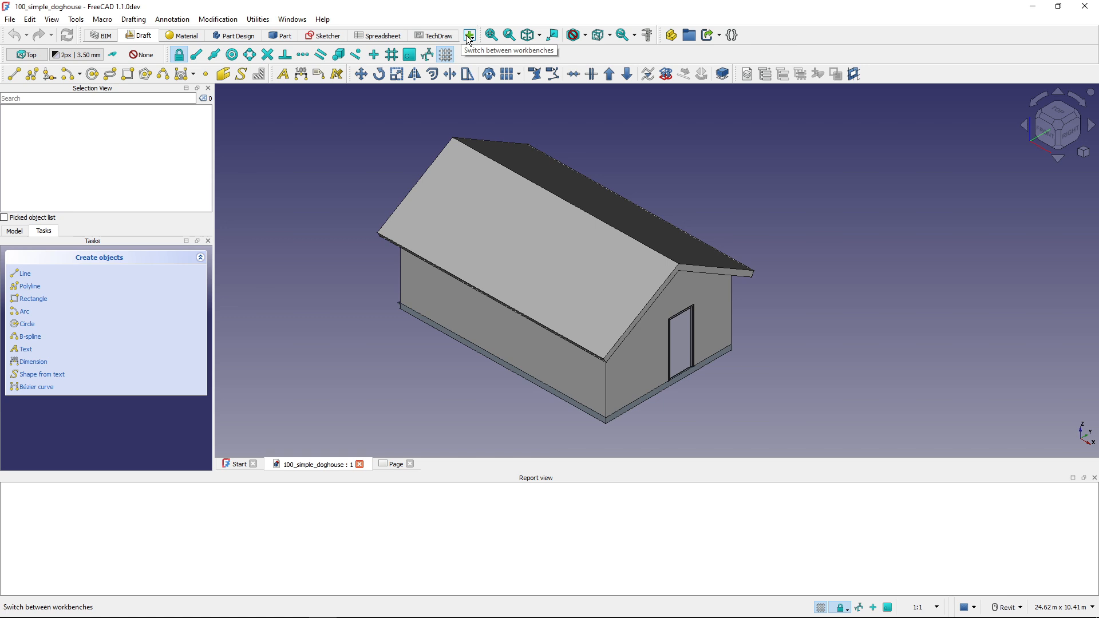
click(469, 35)
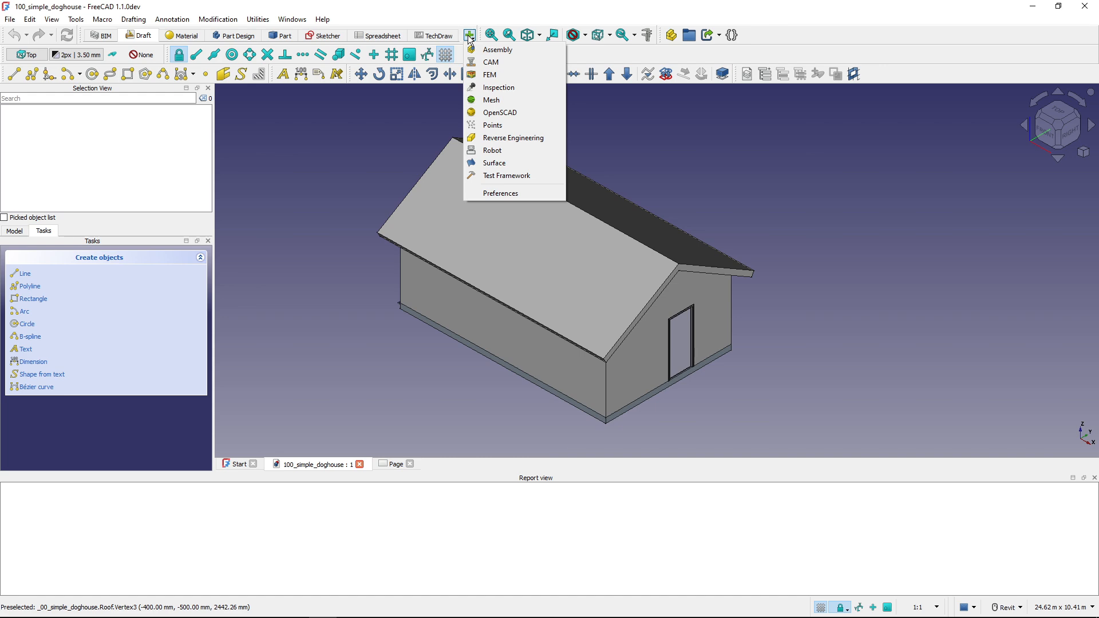
mouse_move(501, 193)
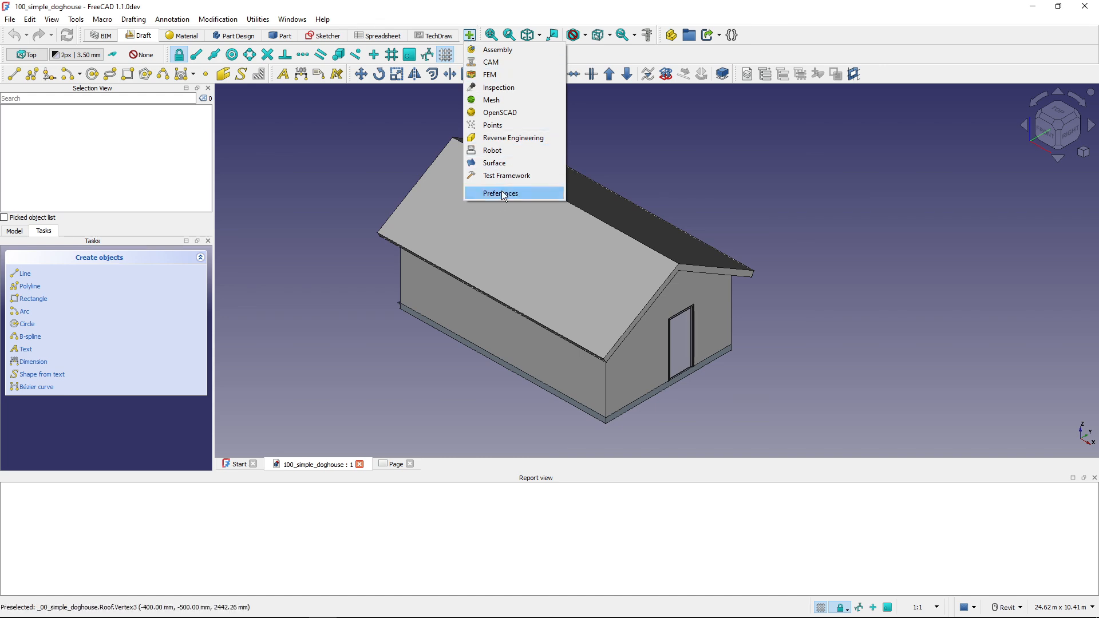
Set 'Workbench selector items style' to Icon and restart FreeCAD.
click(500, 193)
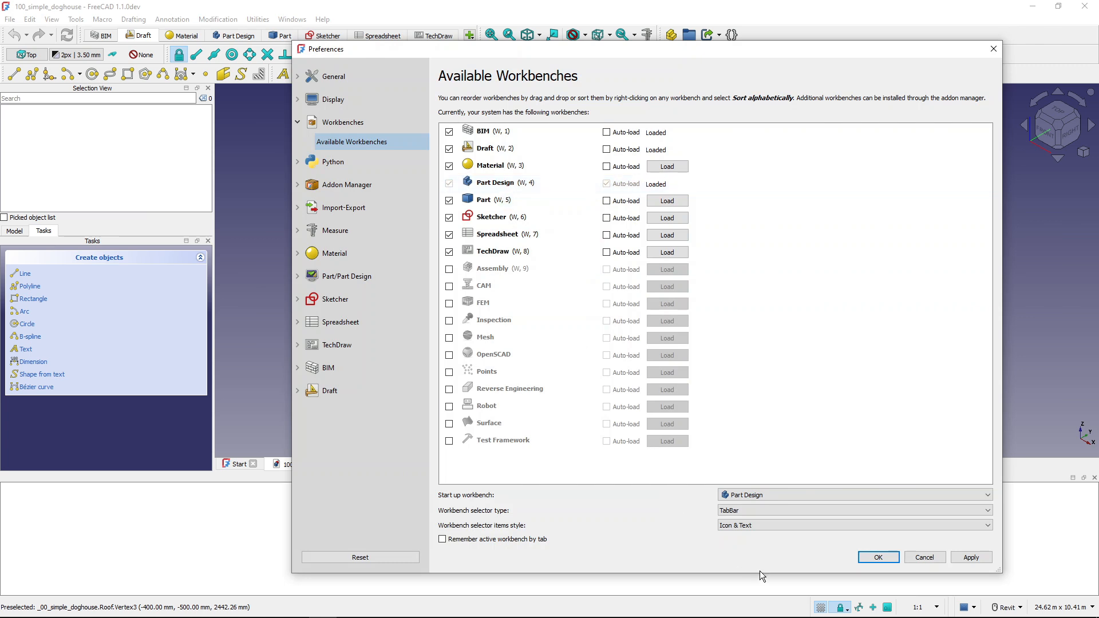
mouse_move(541, 537)
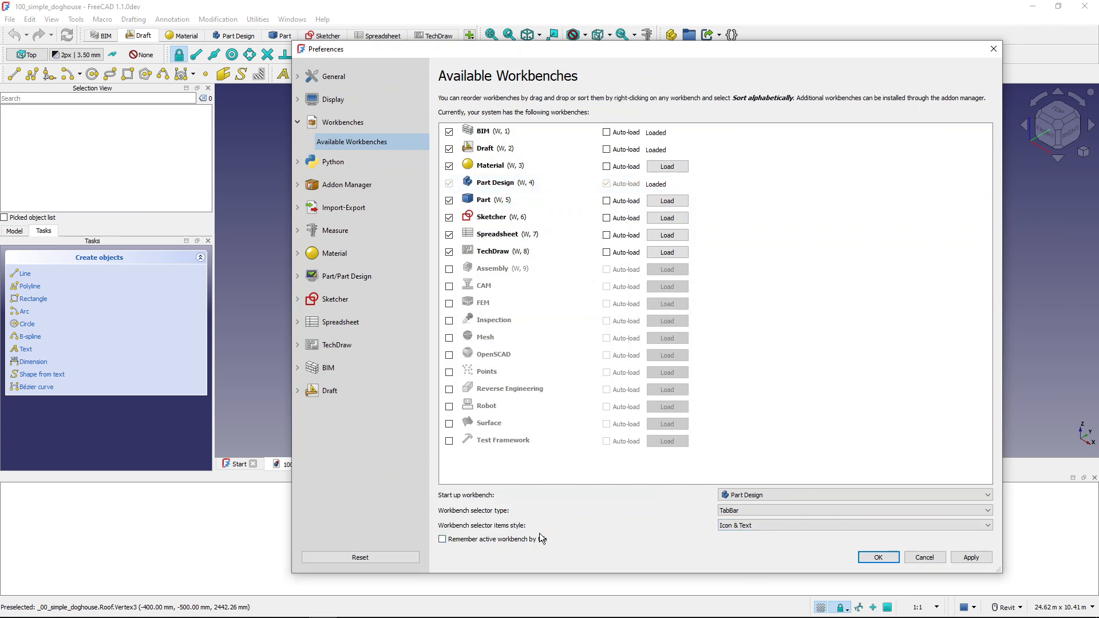
click(987, 525)
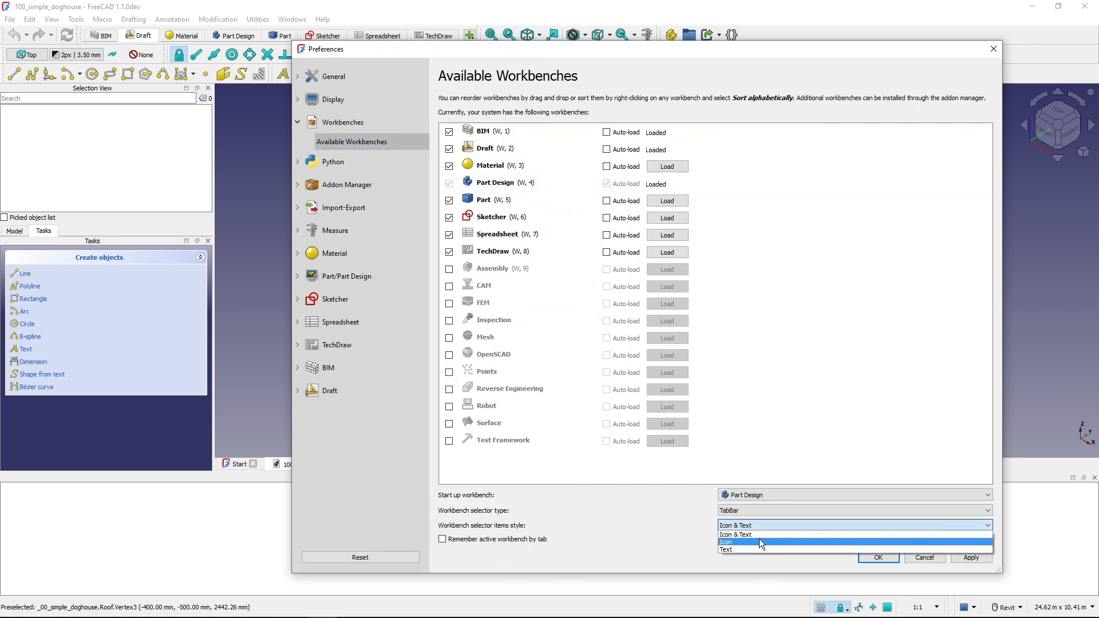
click(878, 557)
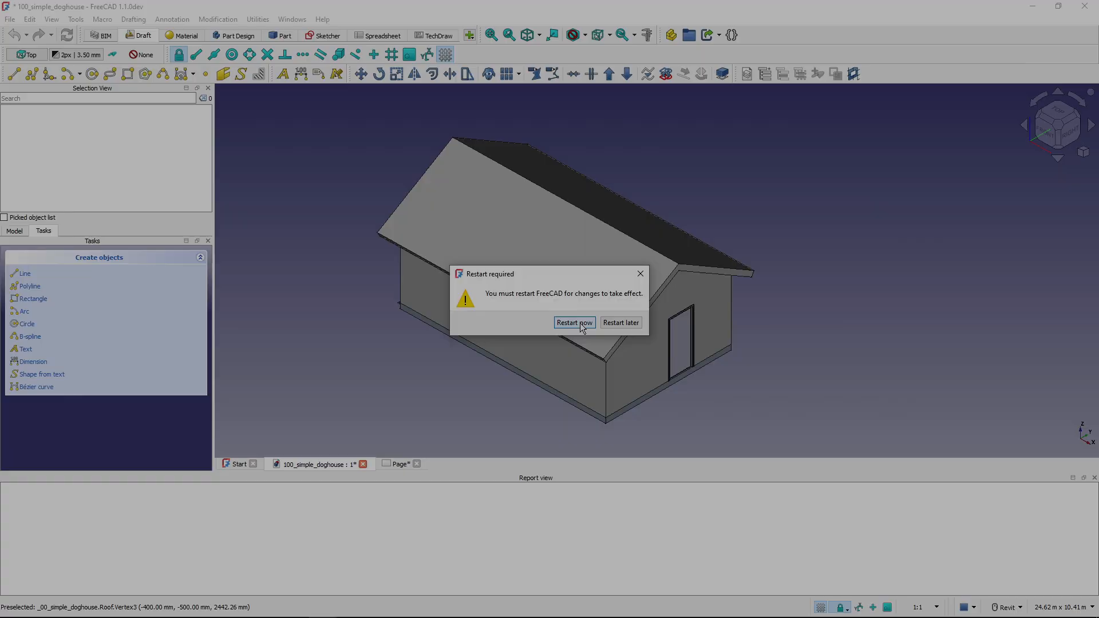
click(574, 322)
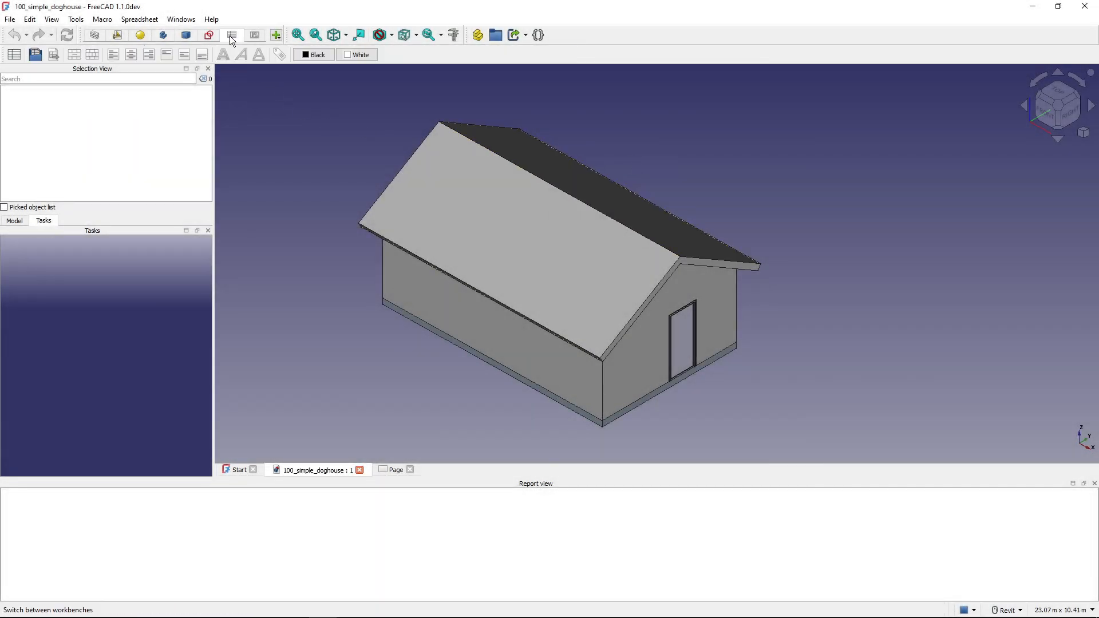
Activate the Material workbench from its icon tab.
click(231, 35)
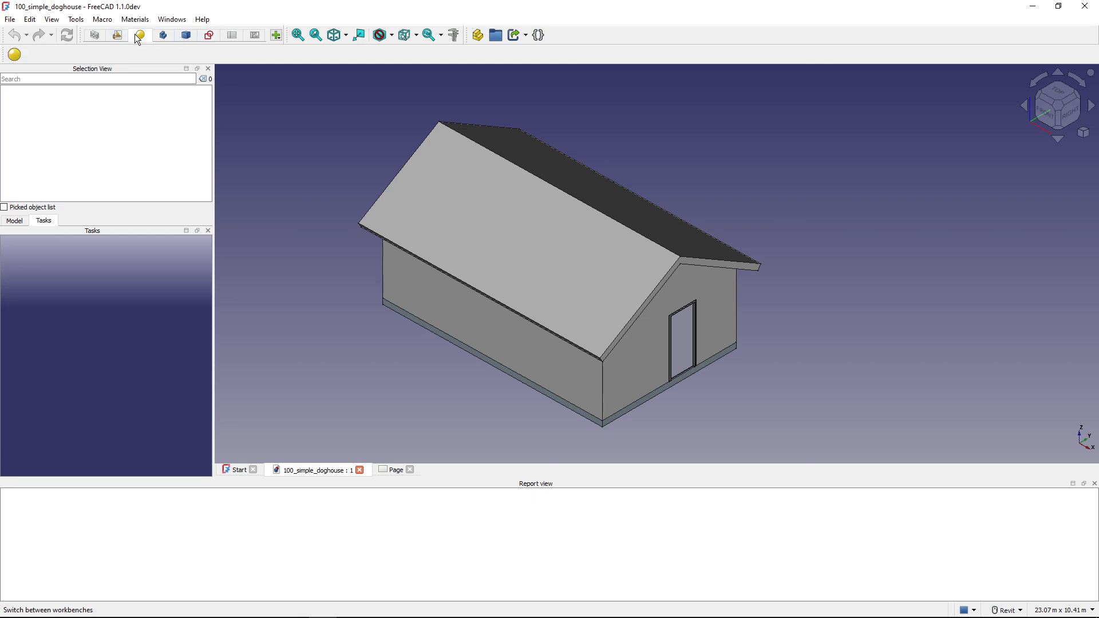
mouse_move(140, 35)
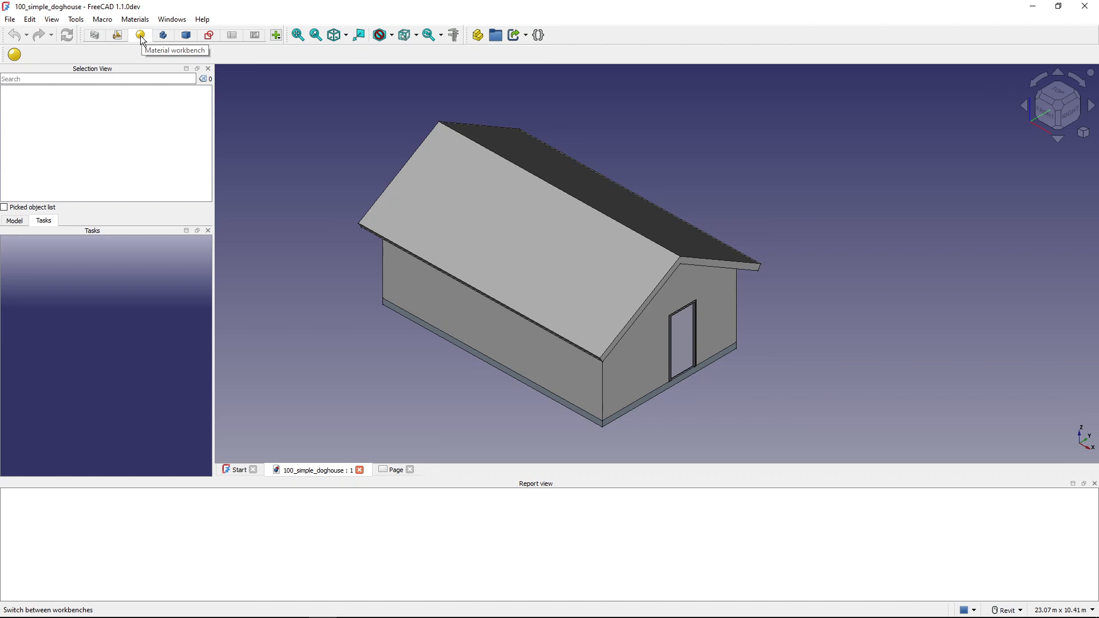
mouse_move(94, 42)
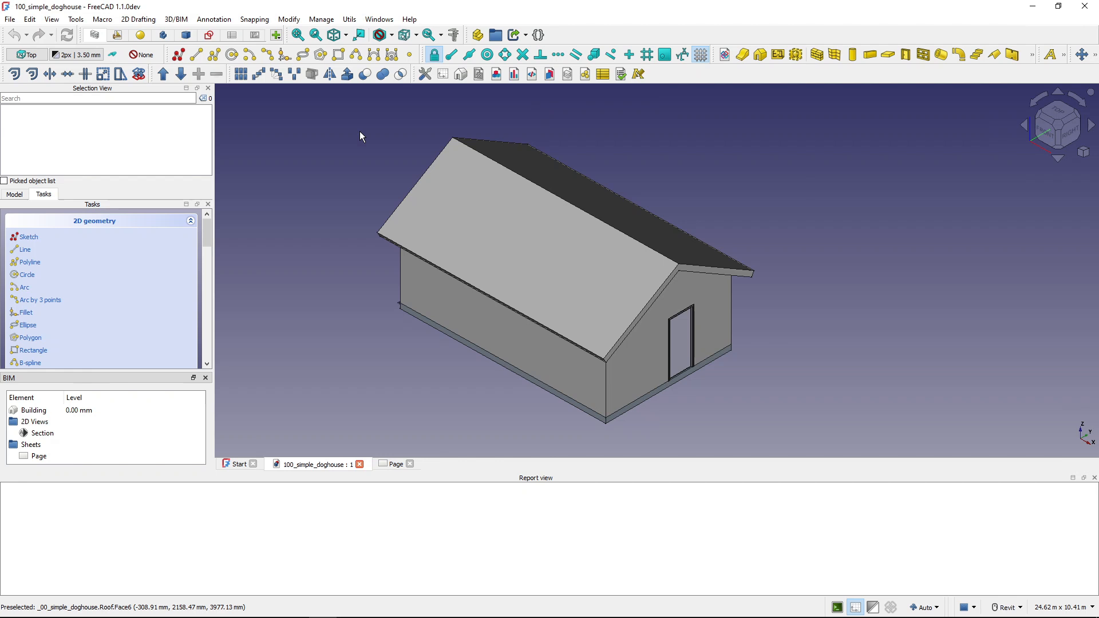
mouse_move(231, 91)
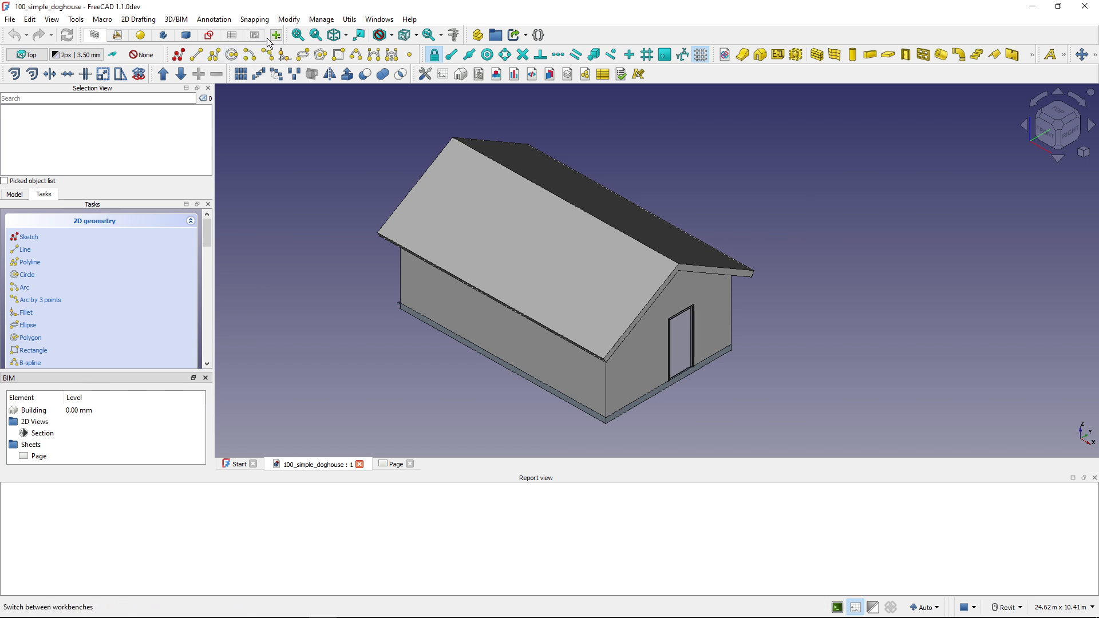
mouse_move(301, 203)
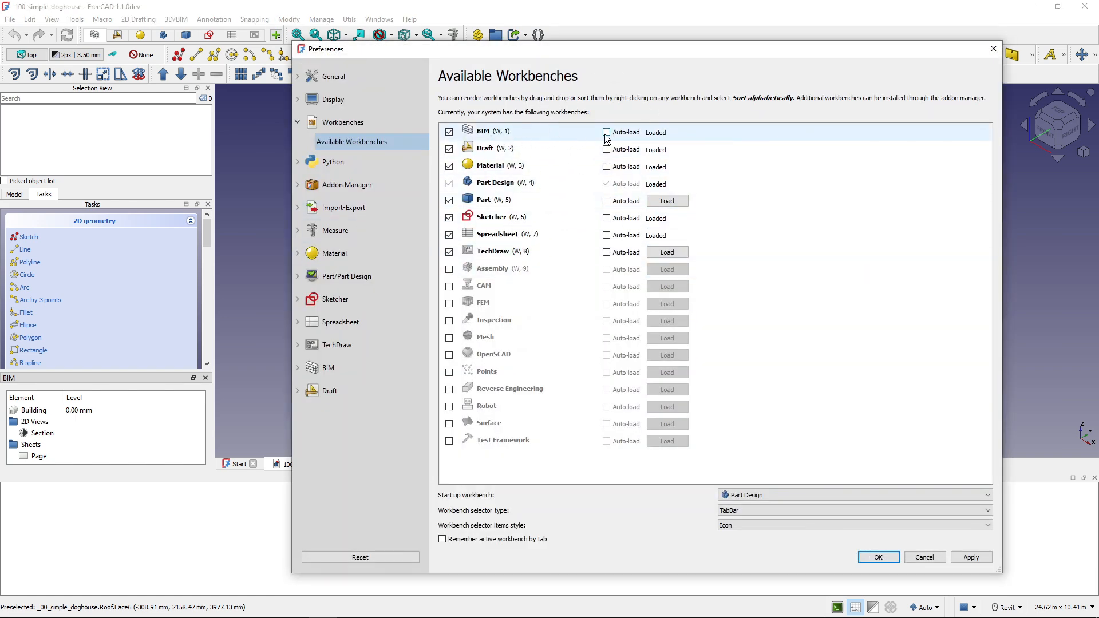
Tick Auto-load for BIM and Draft, set BIM as startup workbench, and confirm.
click(607, 132)
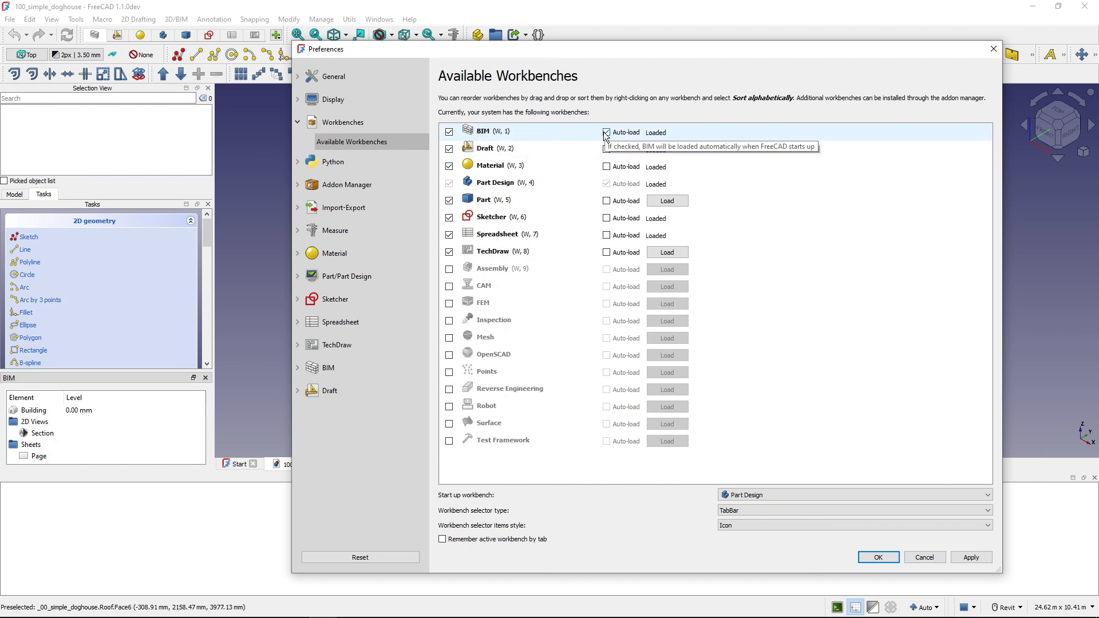
click(606, 133)
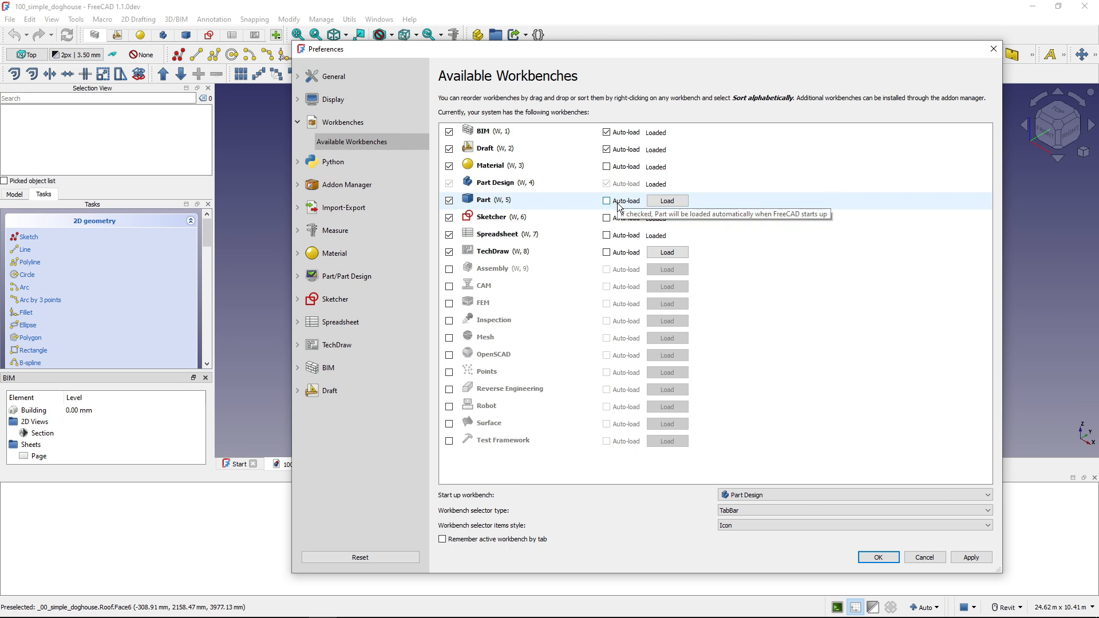
mouse_move(606, 131)
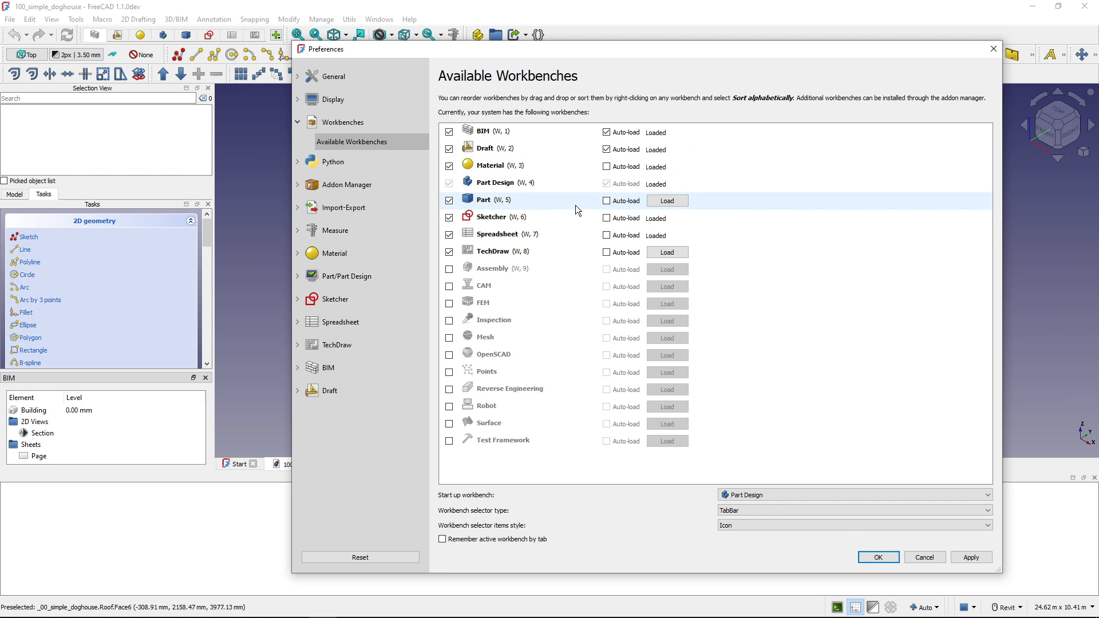
mouse_move(529, 208)
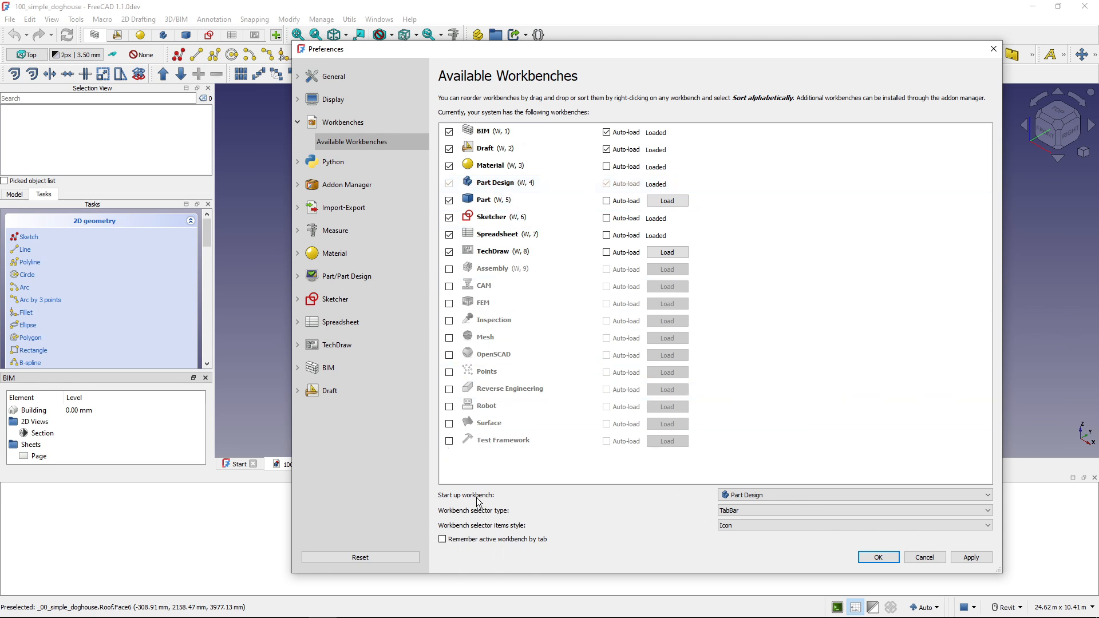
click(853, 494)
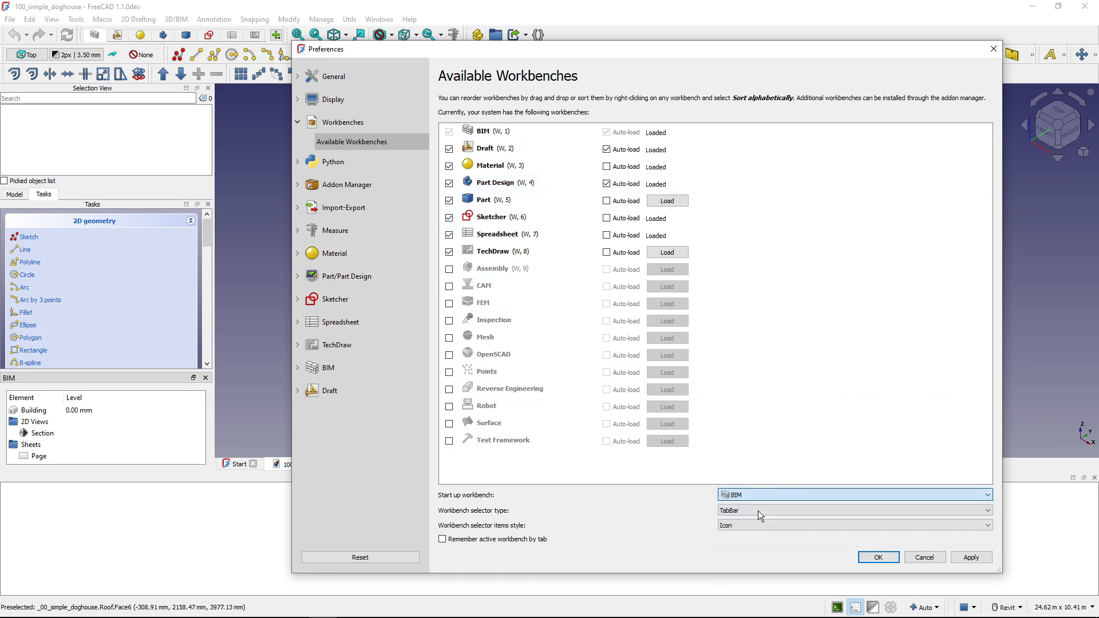
mouse_move(757, 511)
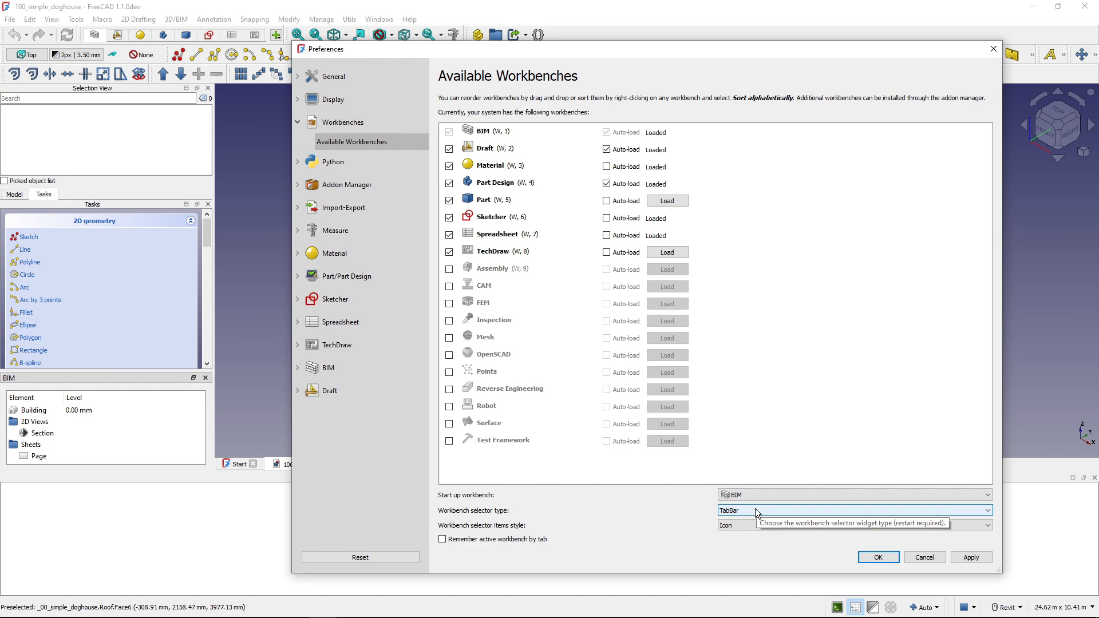
mouse_move(879, 557)
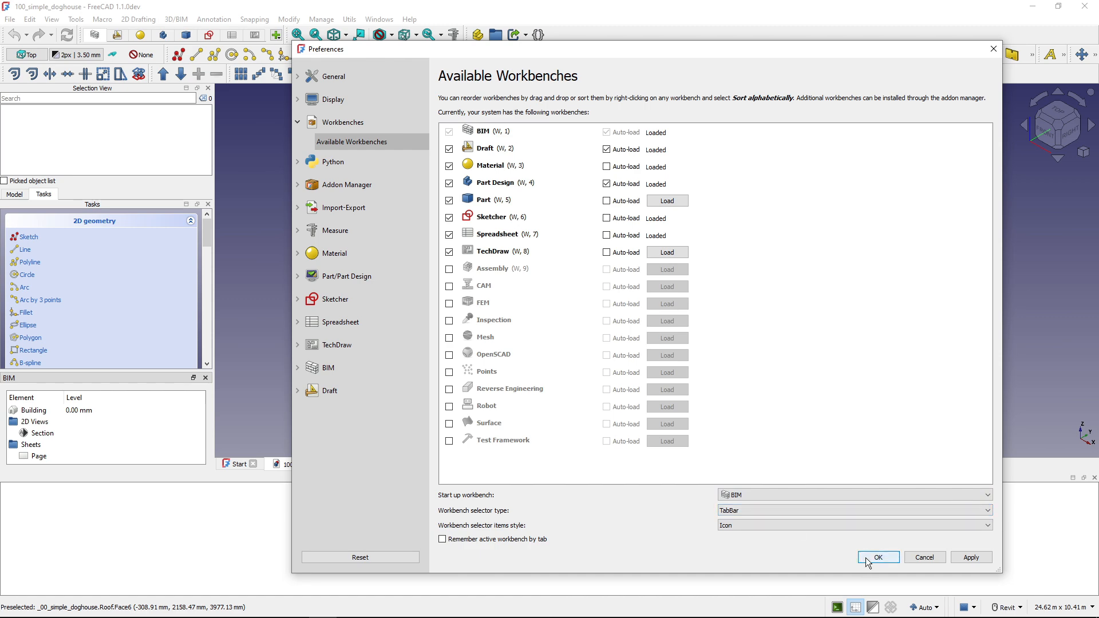
click(878, 556)
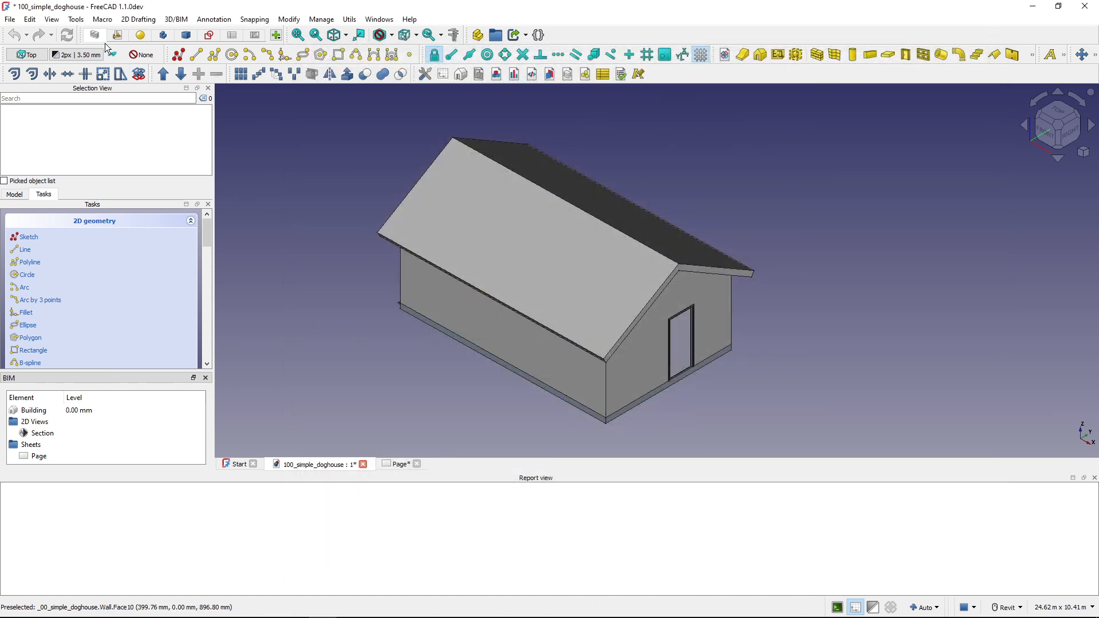
mouse_move(94, 35)
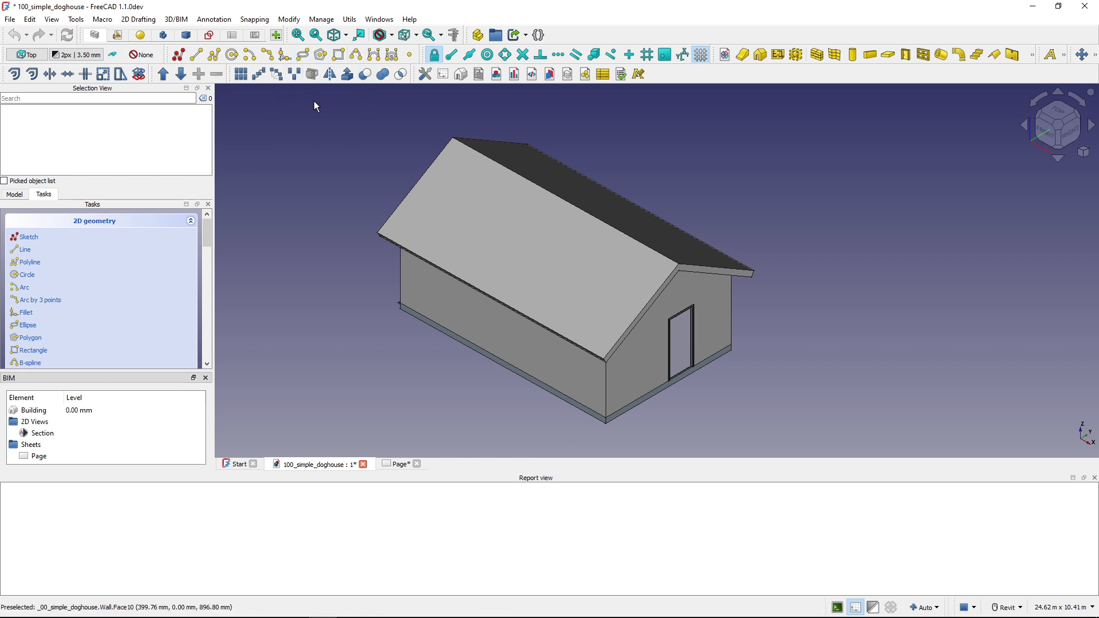
mouse_move(250, 54)
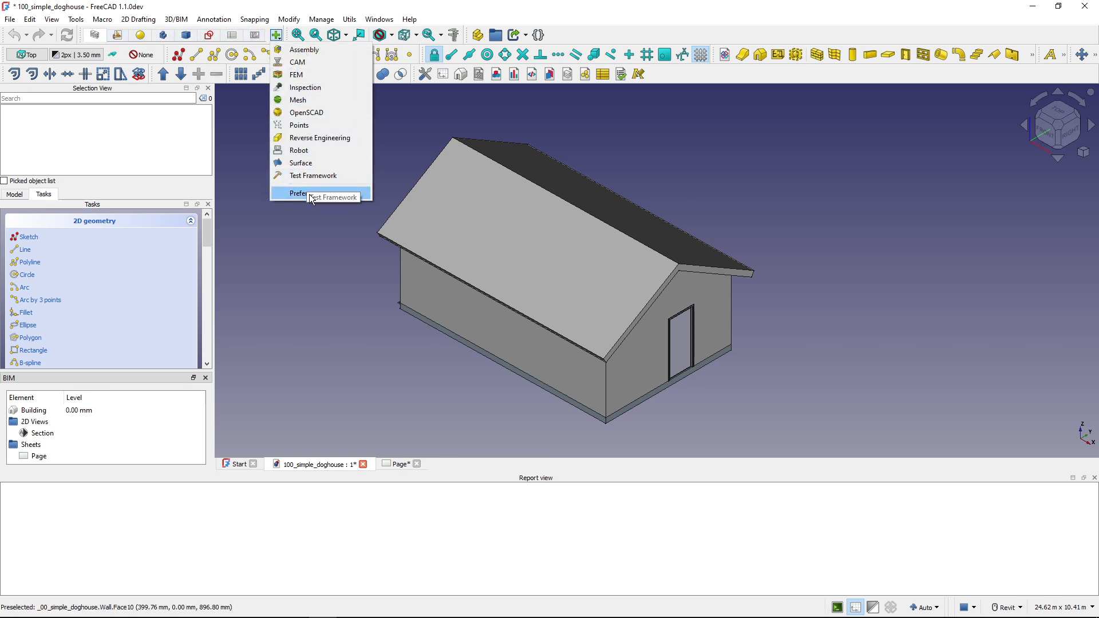
Order workbenches BIM, Draft, Part Design, Part, Spreadsheet, TechDraw, Sketcher, Material in Preferences.
click(302, 194)
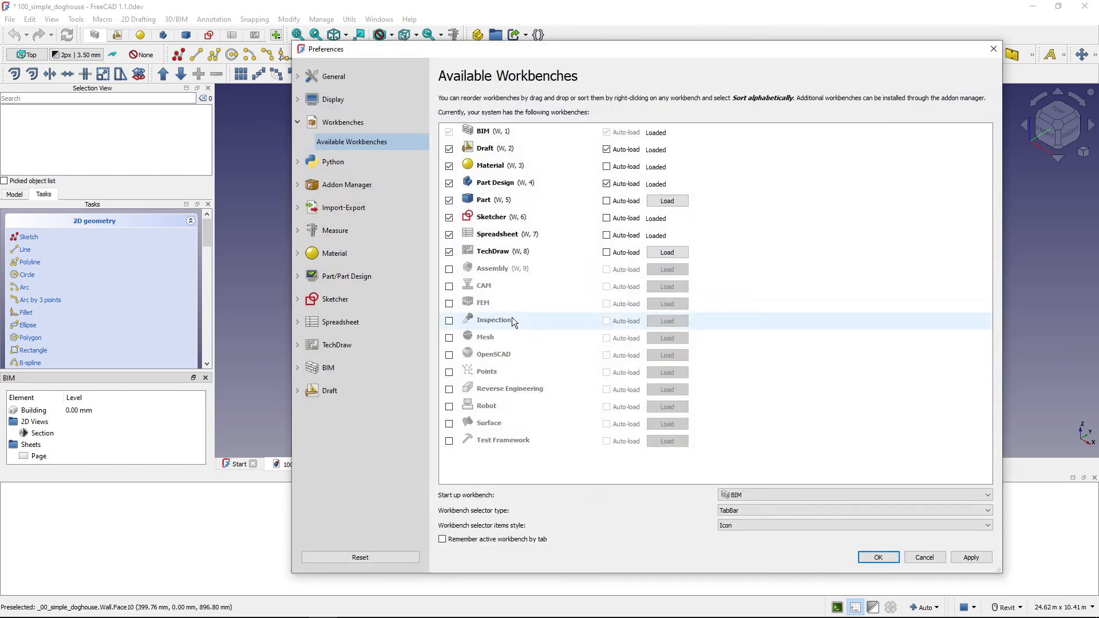
mouse_move(512, 149)
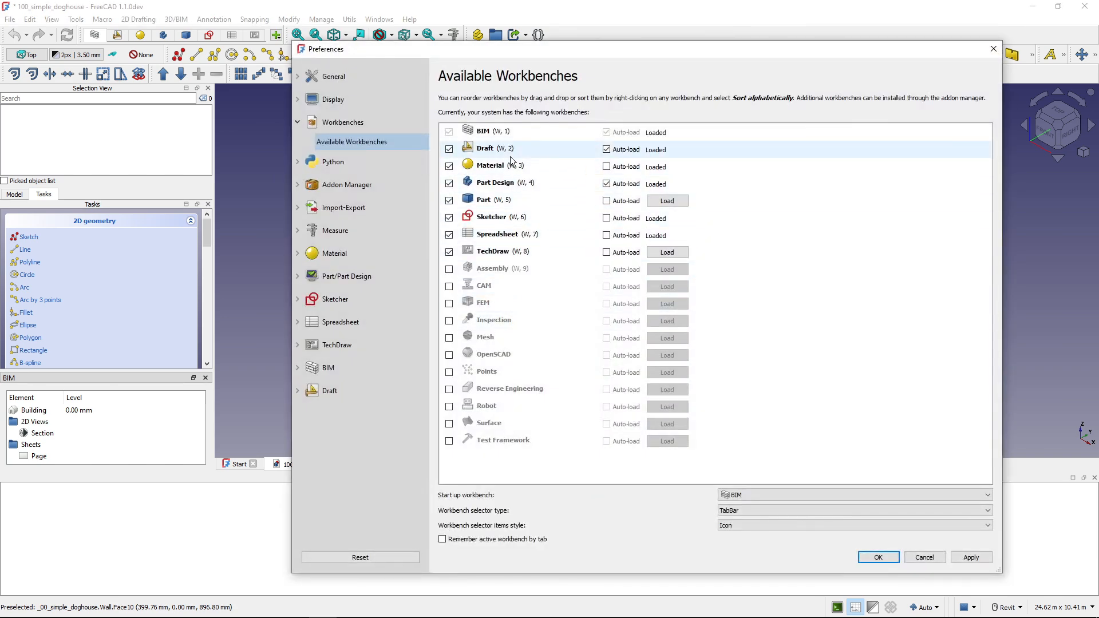
mouse_move(509, 166)
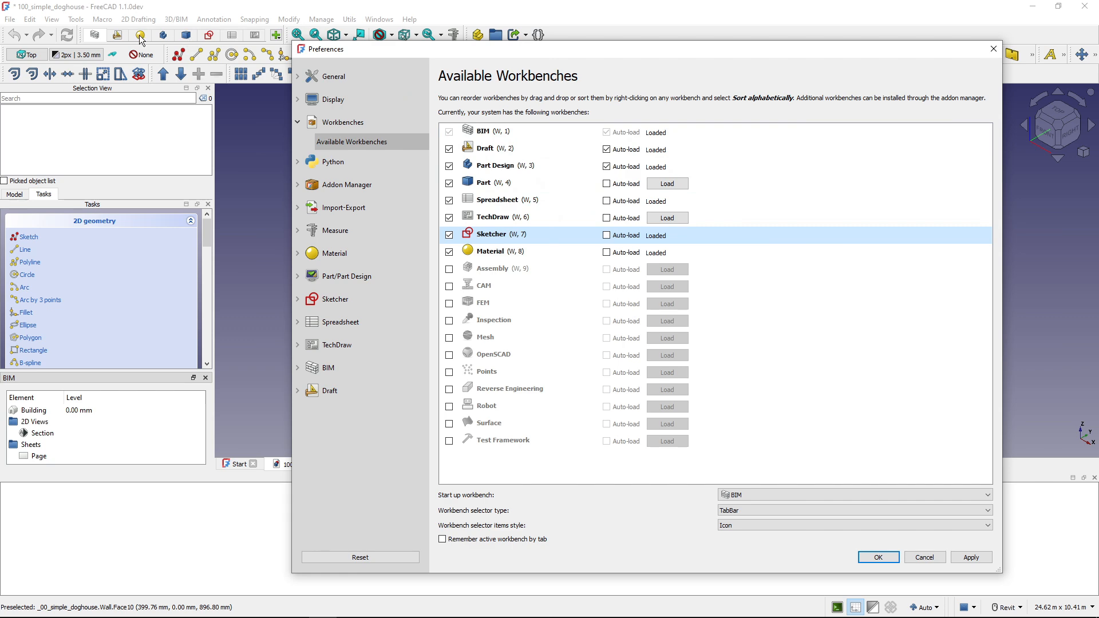
mouse_move(230, 41)
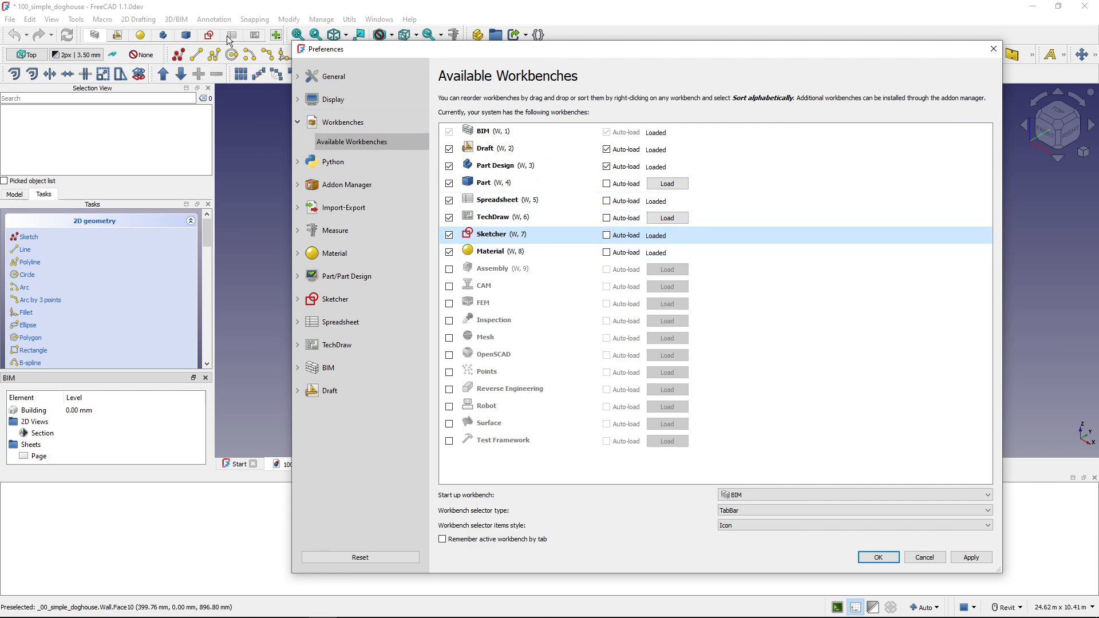
click(878, 557)
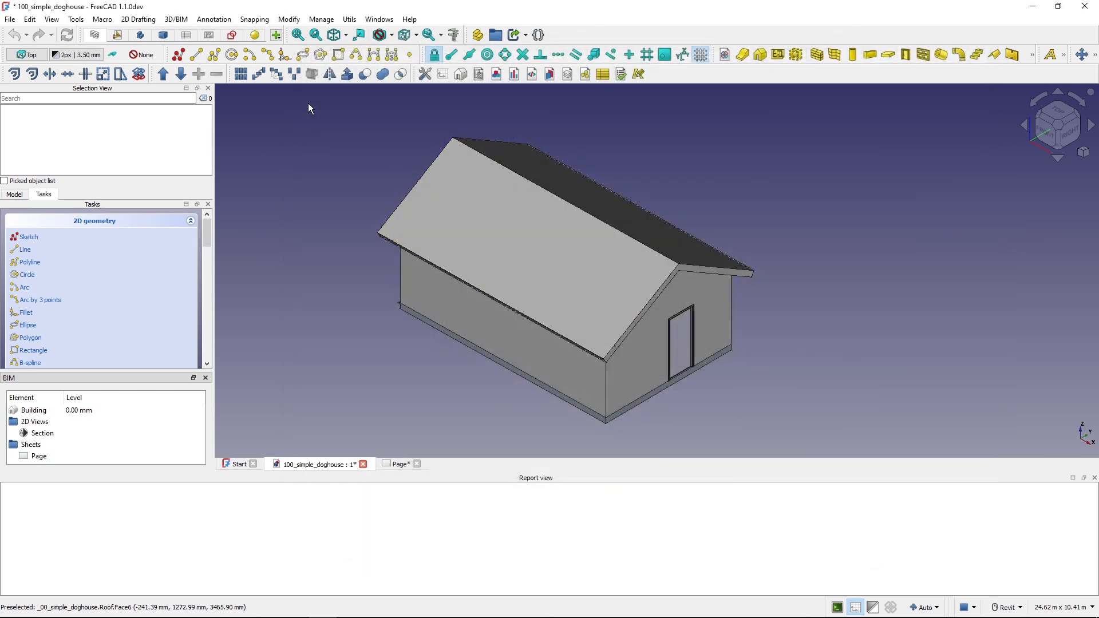
mouse_move(336, 177)
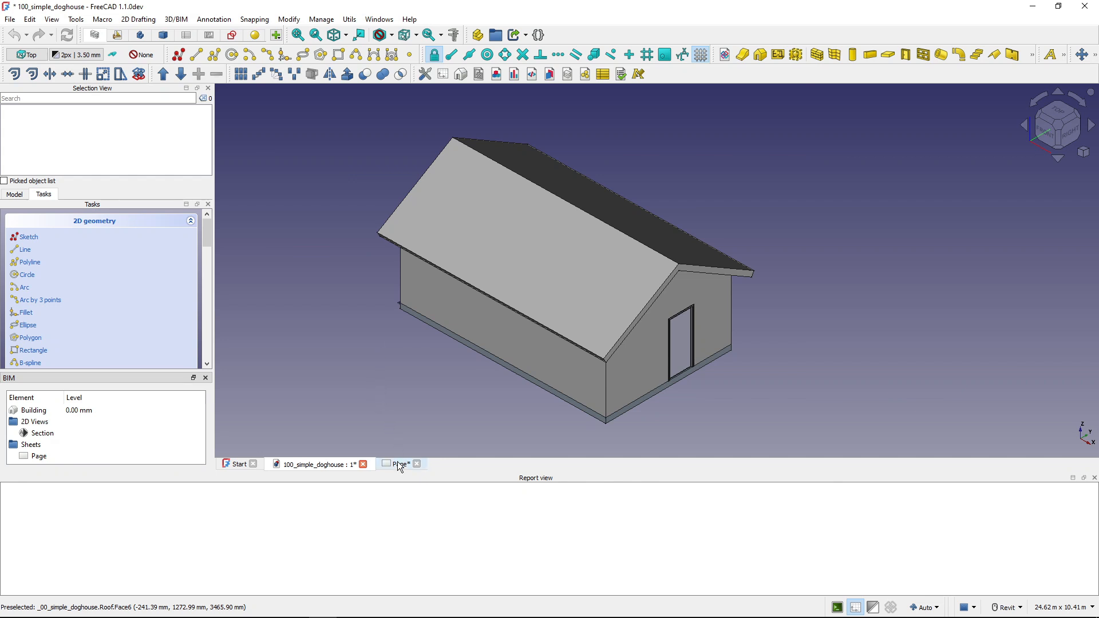
click(399, 465)
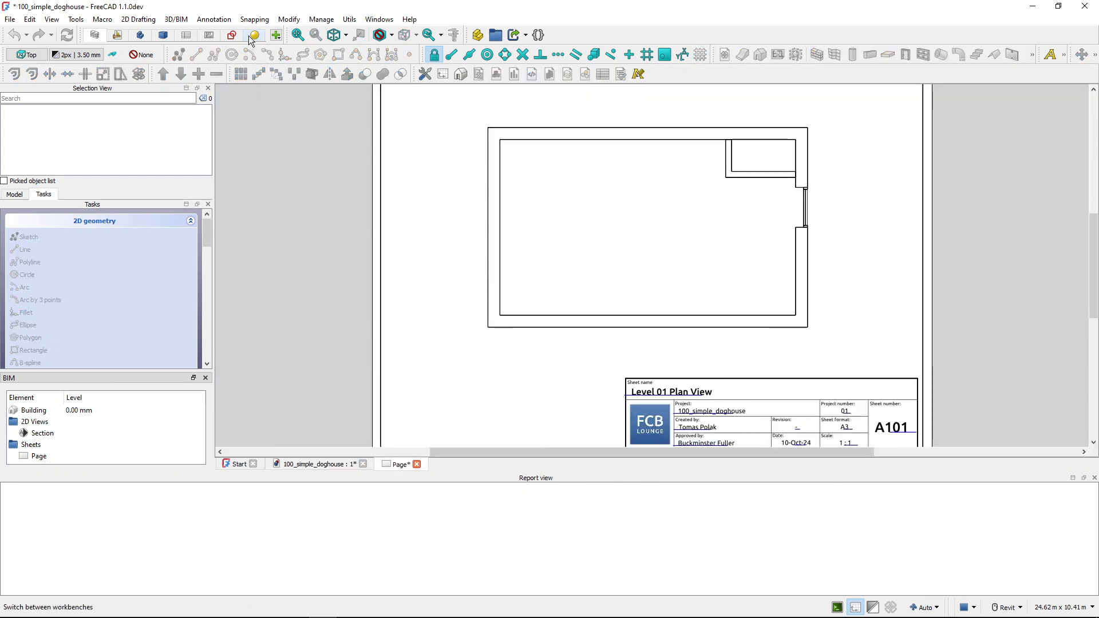
mouse_move(319, 433)
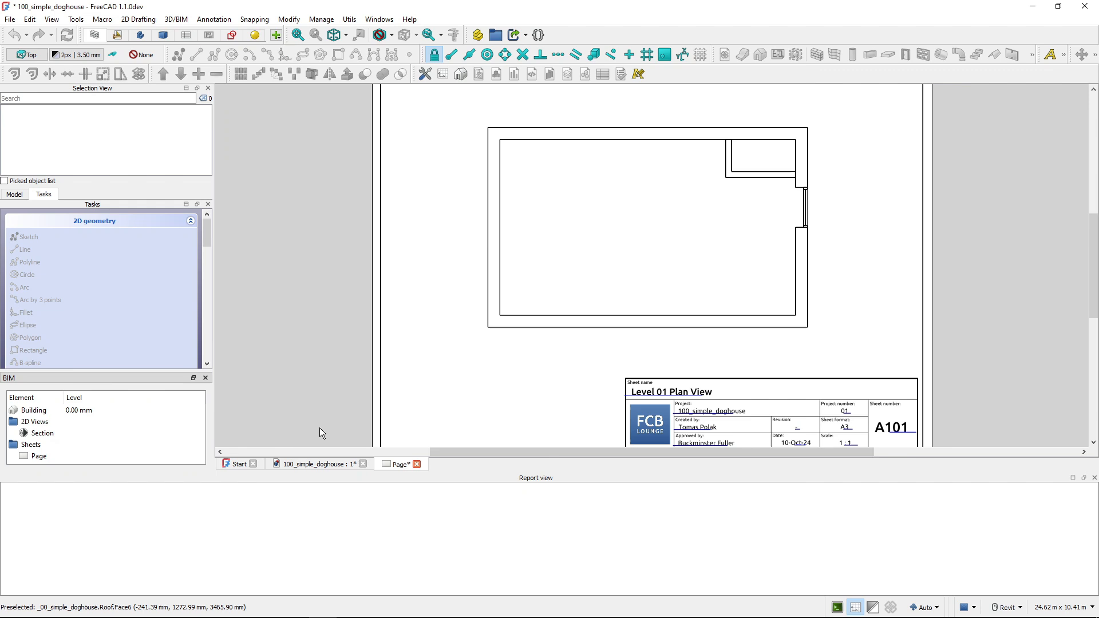
click(319, 463)
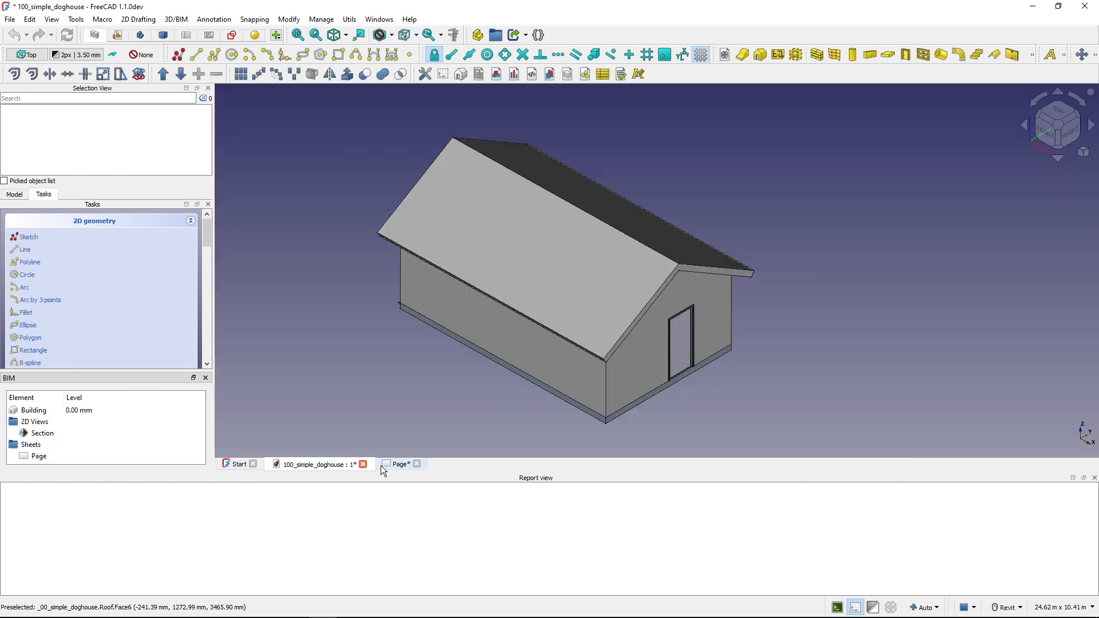
click(400, 465)
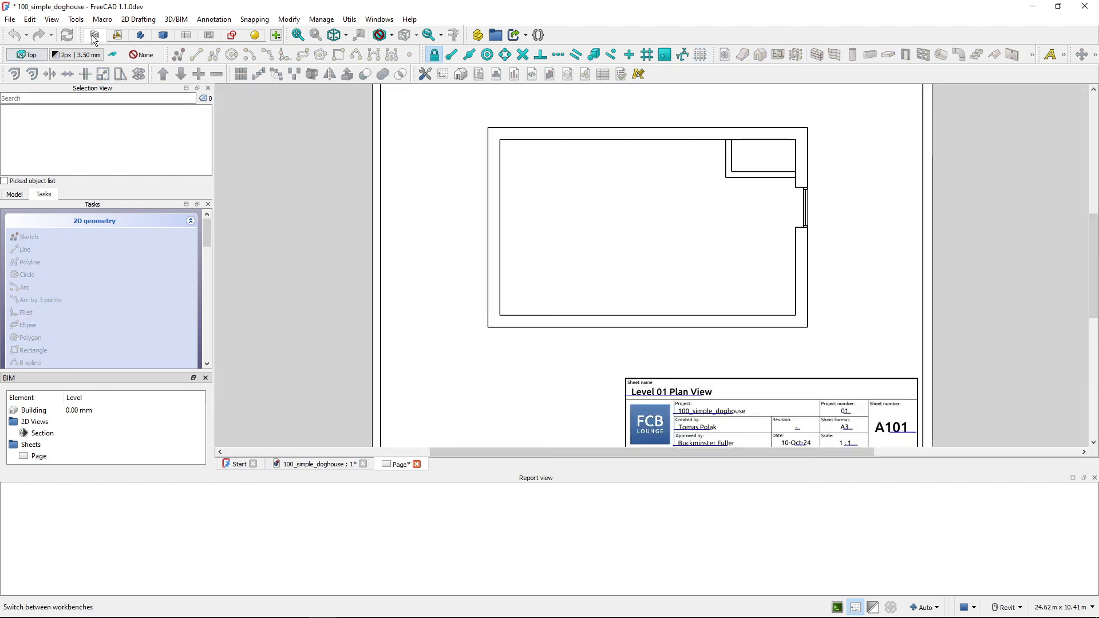
mouse_move(326, 468)
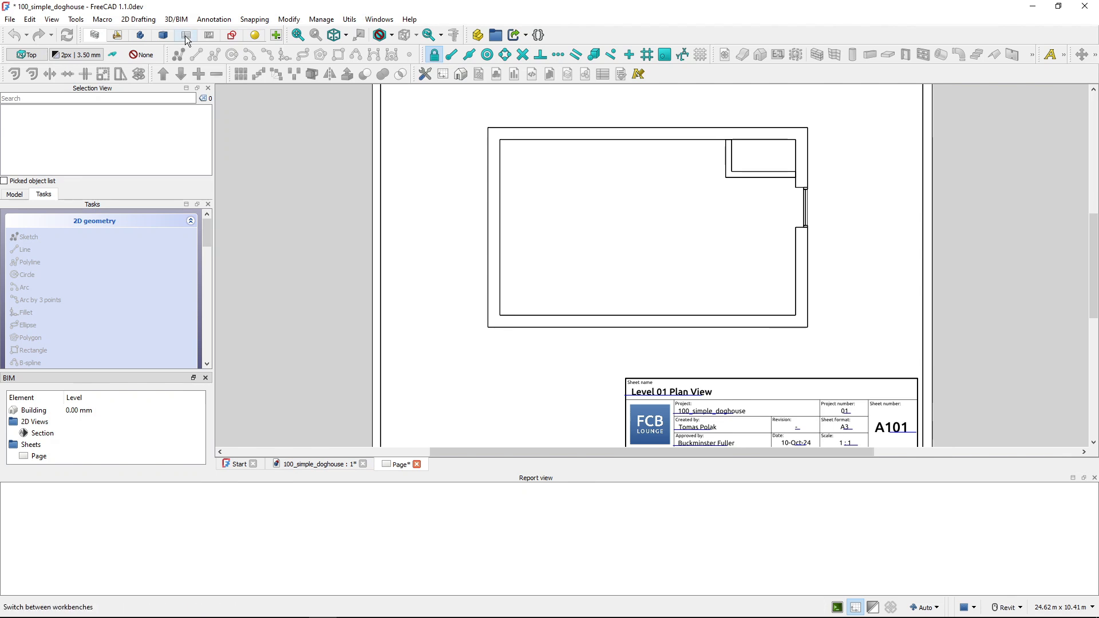
click(186, 34)
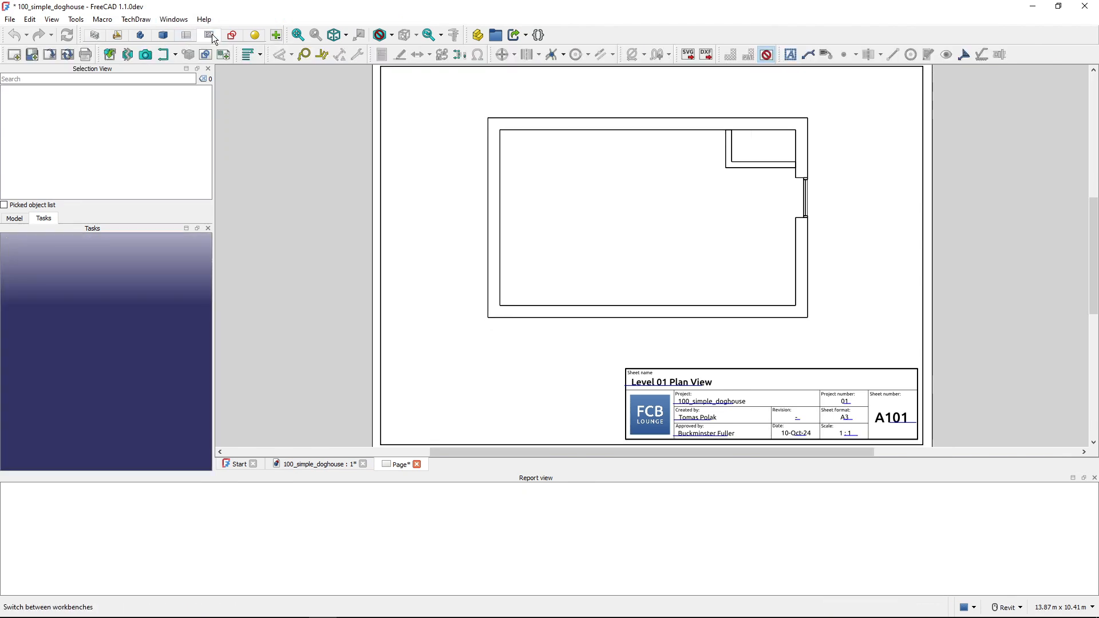
mouse_move(631, 288)
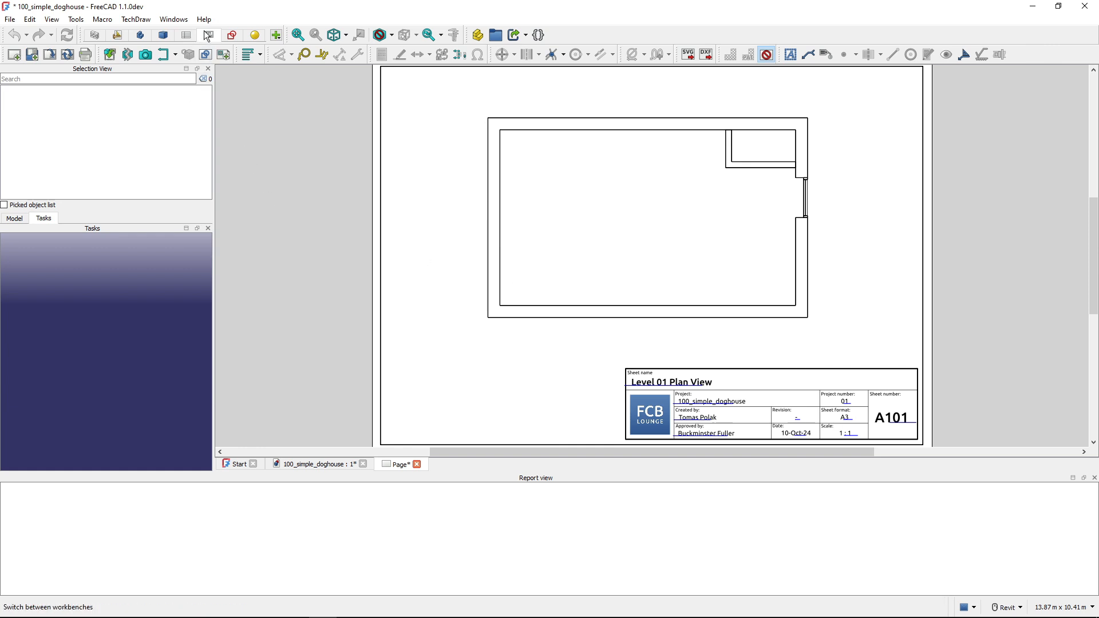
mouse_move(323, 470)
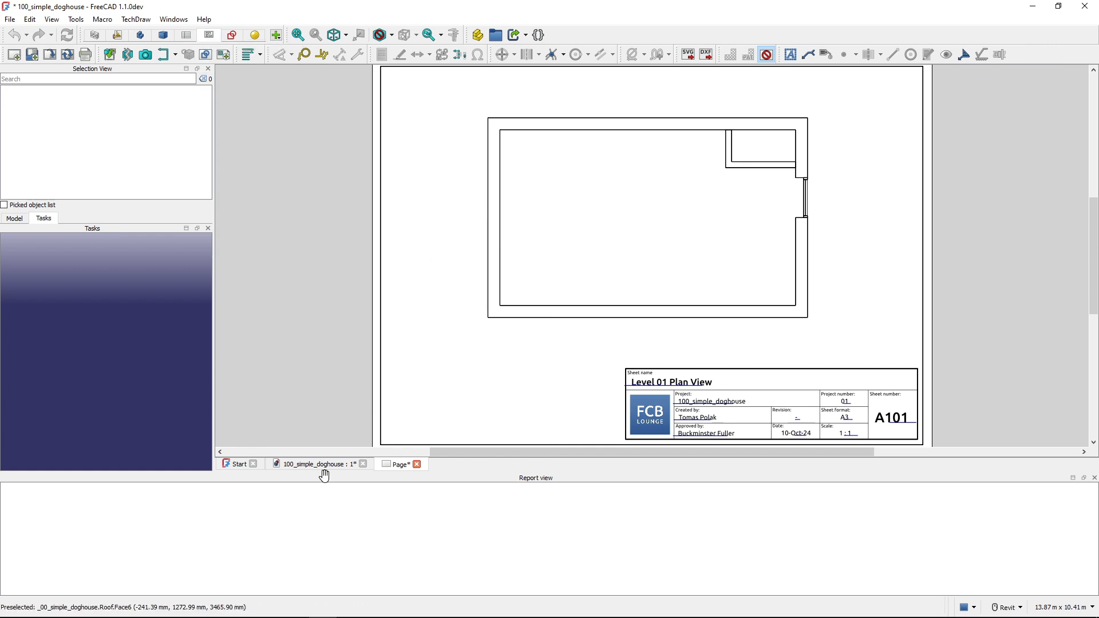
click(315, 464)
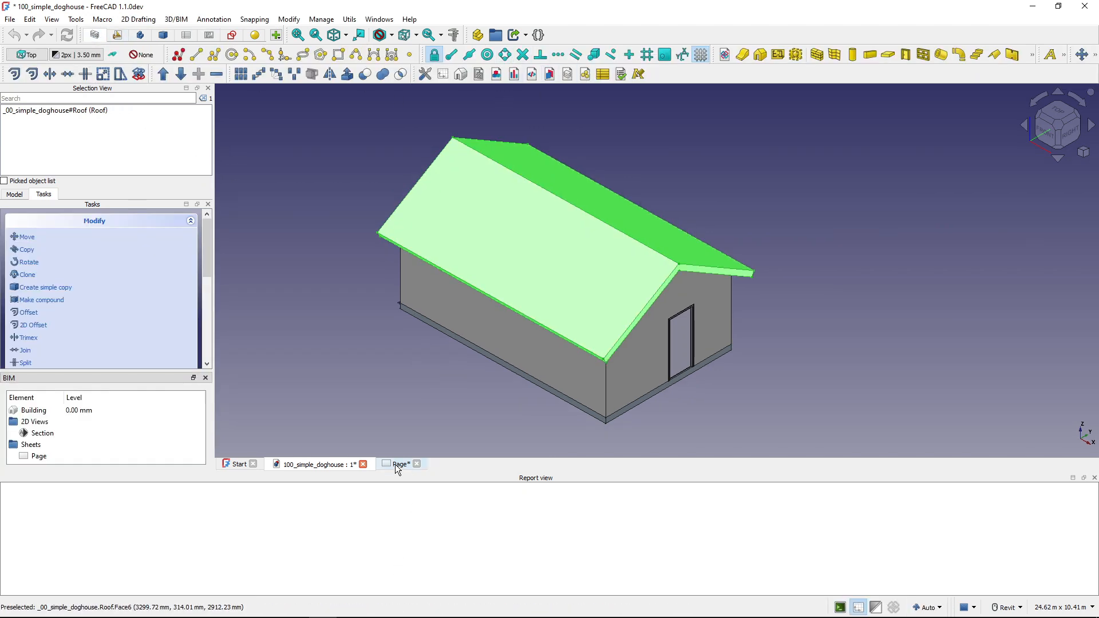
click(400, 464)
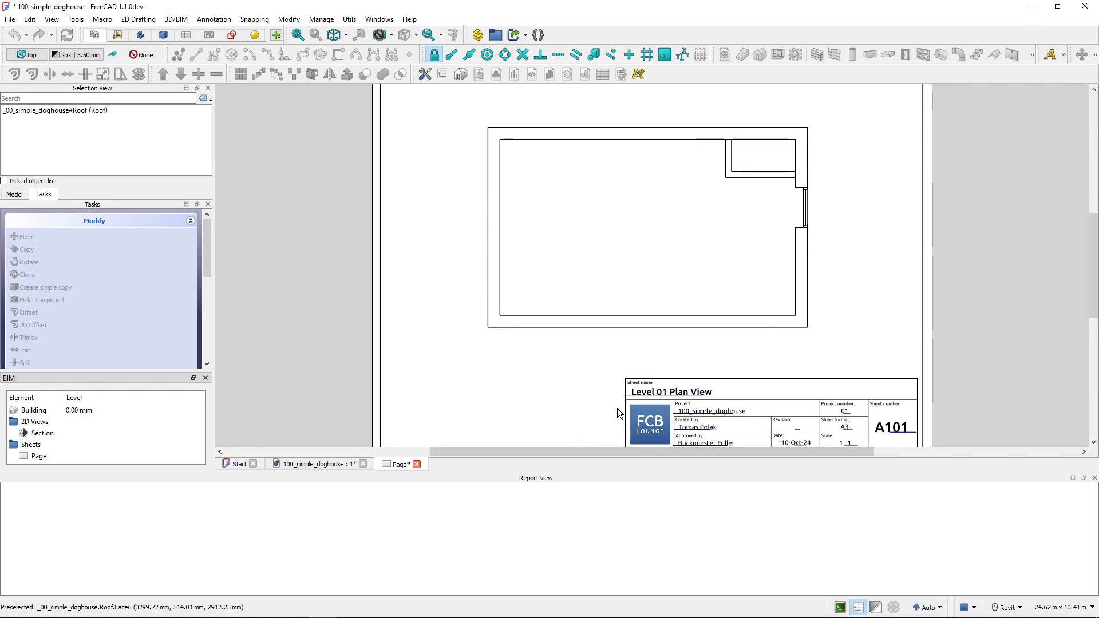
mouse_move(209, 34)
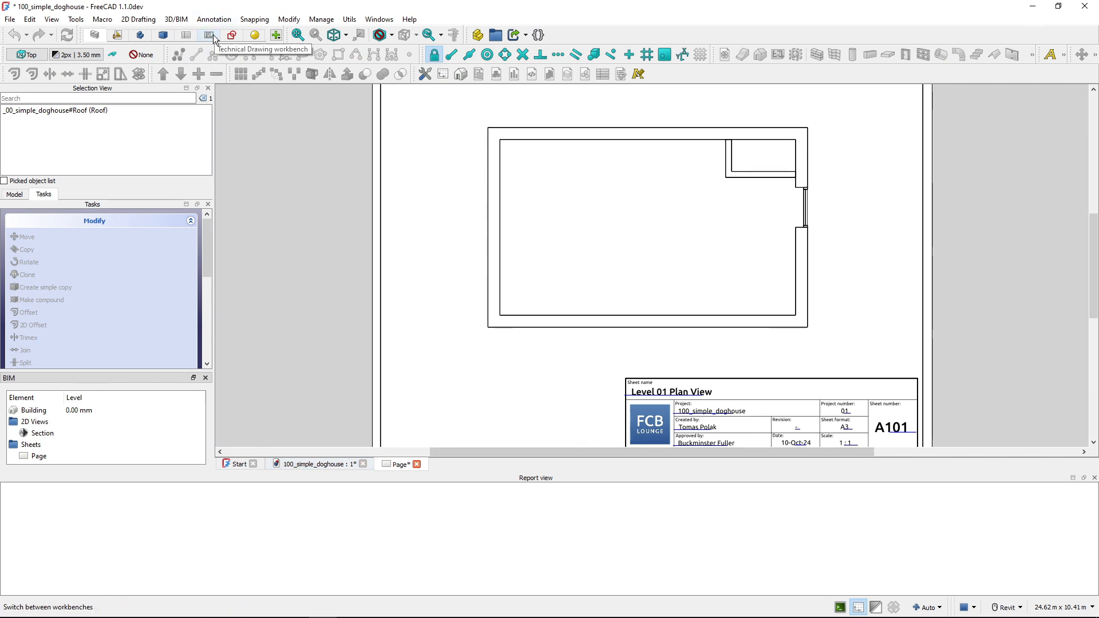
mouse_move(314, 265)
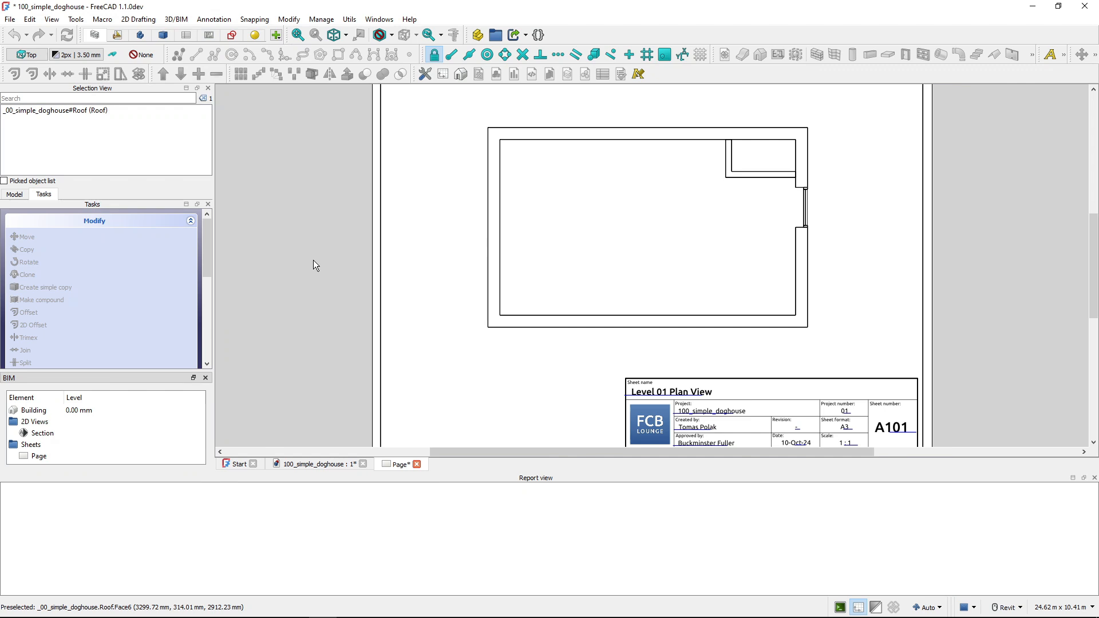
mouse_move(389, 468)
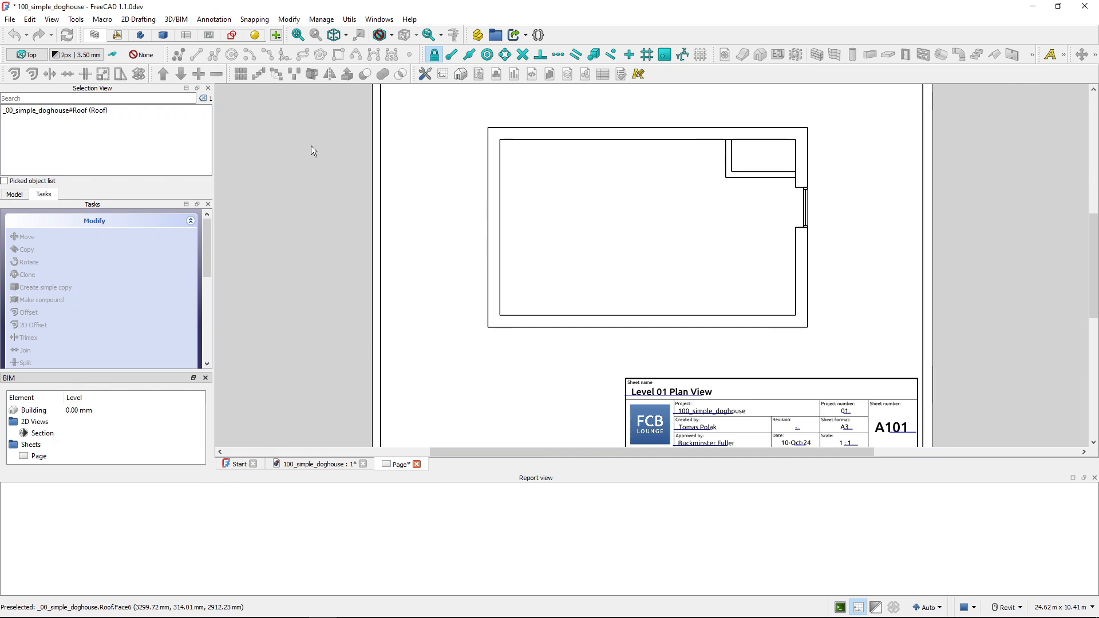
mouse_move(315, 193)
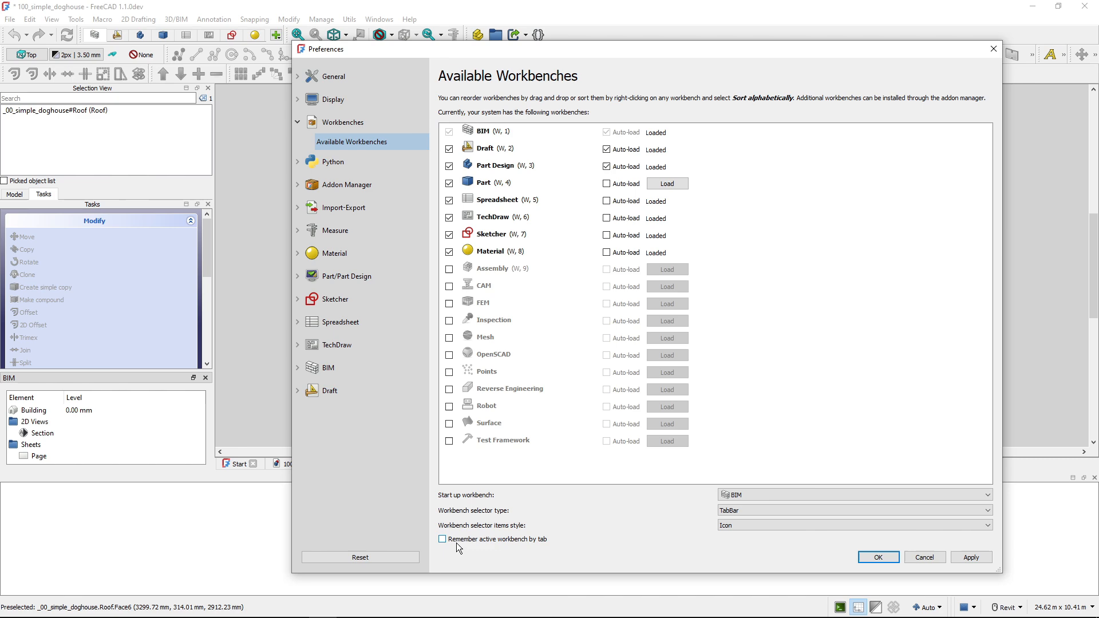
mouse_move(458, 539)
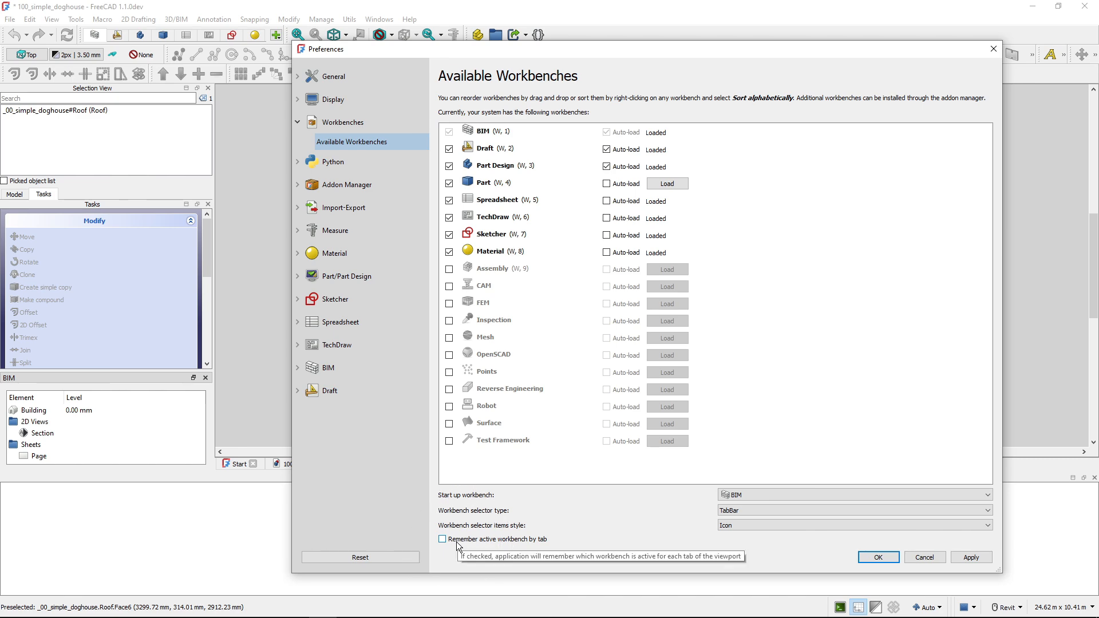
Enable 'Remember active workbench by tab', save the preferences, and restart FreeCAD.
click(442, 539)
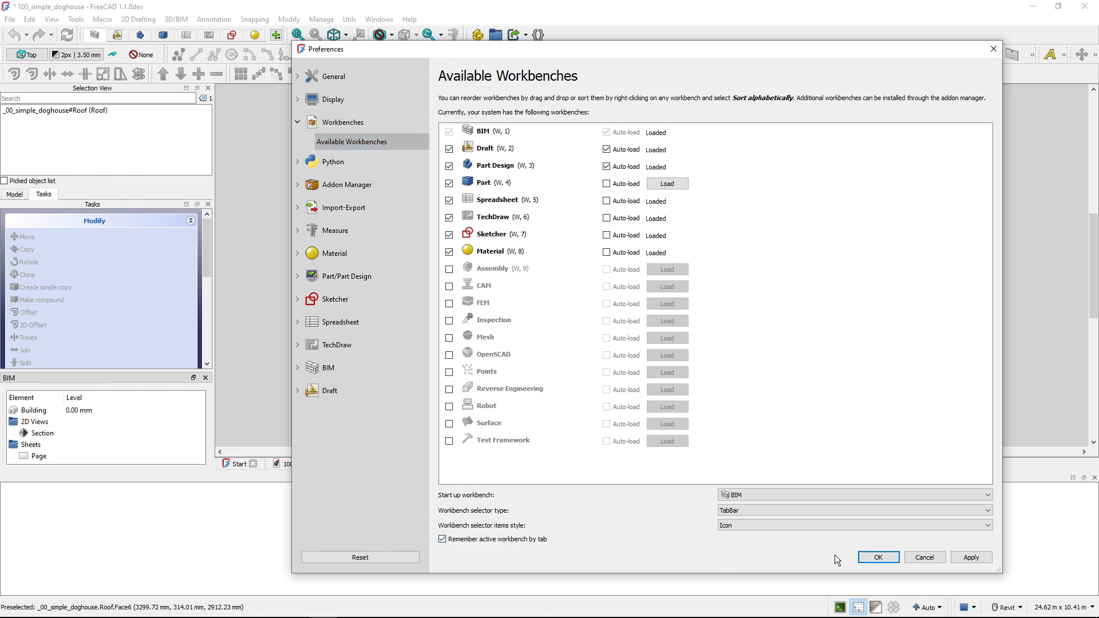
click(877, 557)
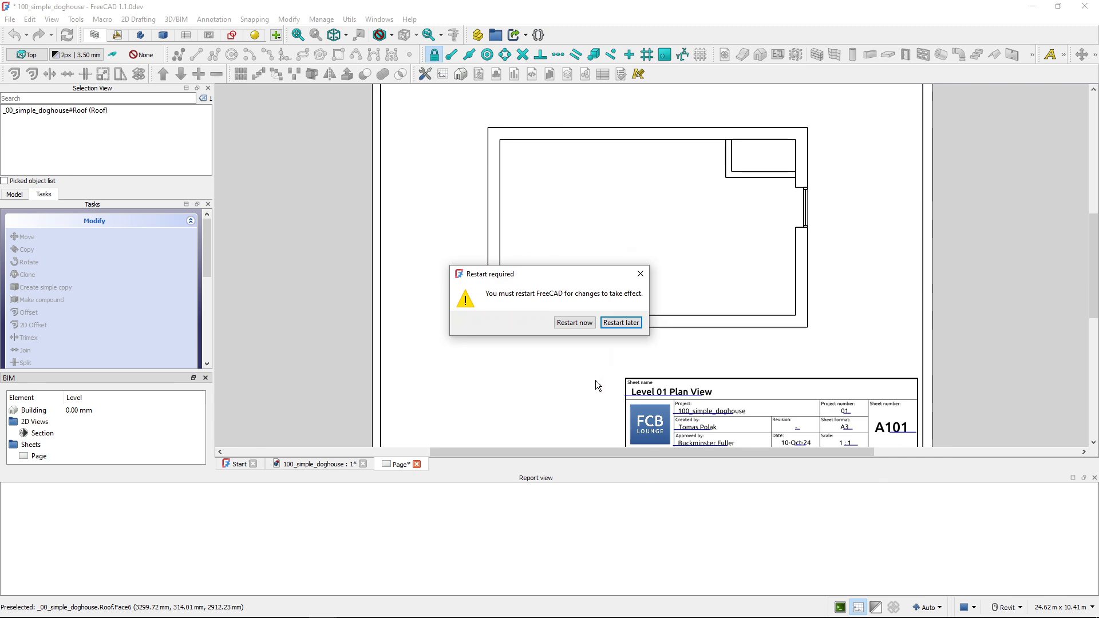
mouse_move(574, 322)
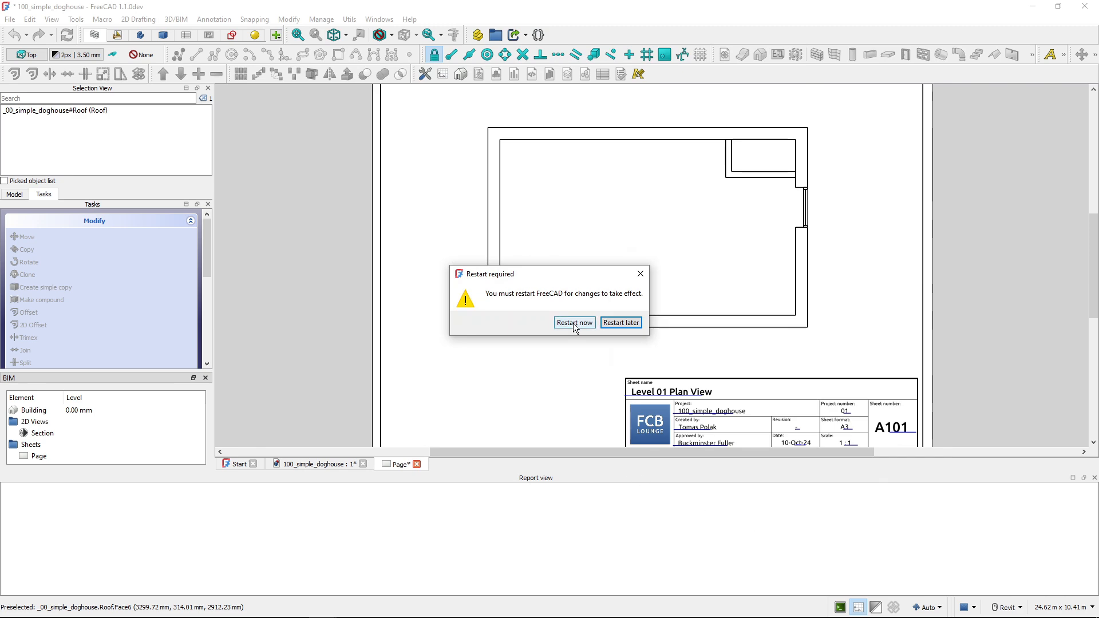
click(620, 322)
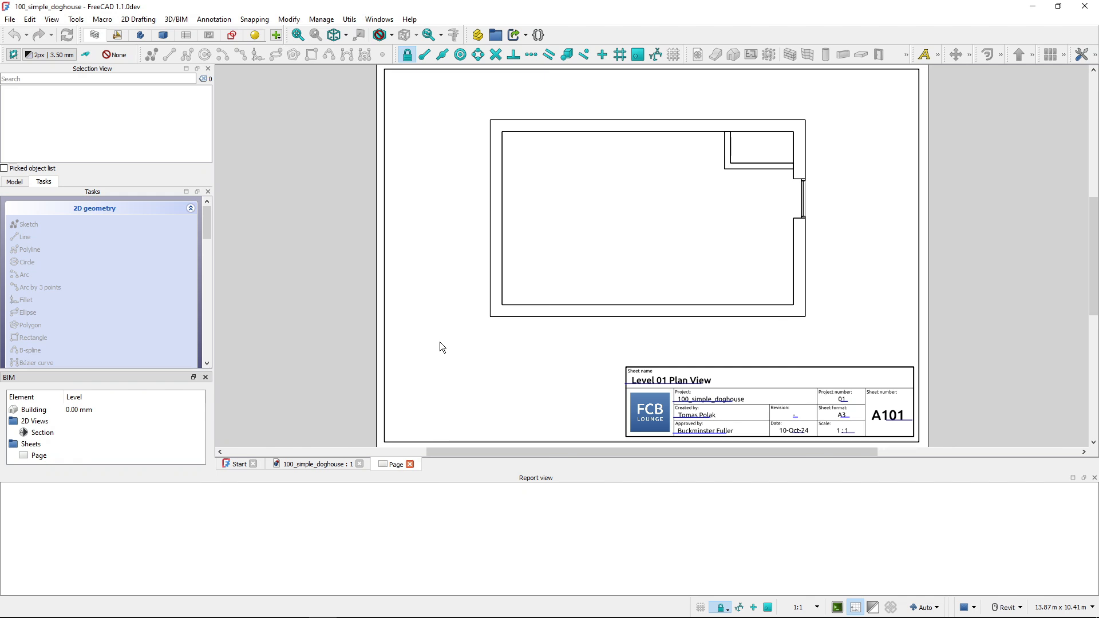
mouse_move(397, 468)
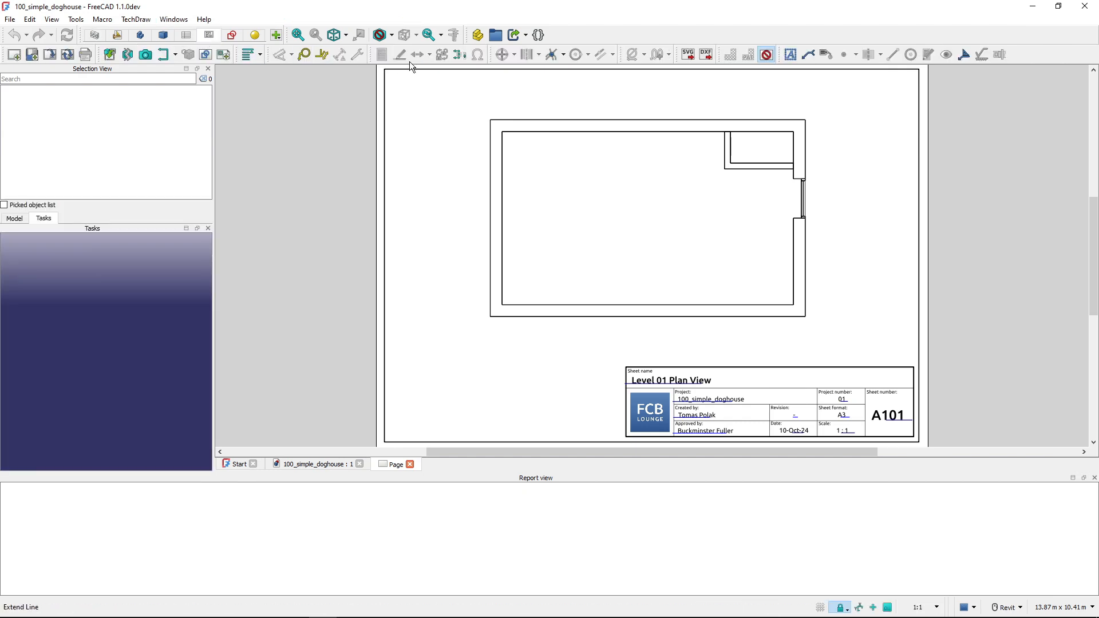
Assign BIM to the doghouse model tab and toggle with the Level 01 plan page to verify.
click(315, 464)
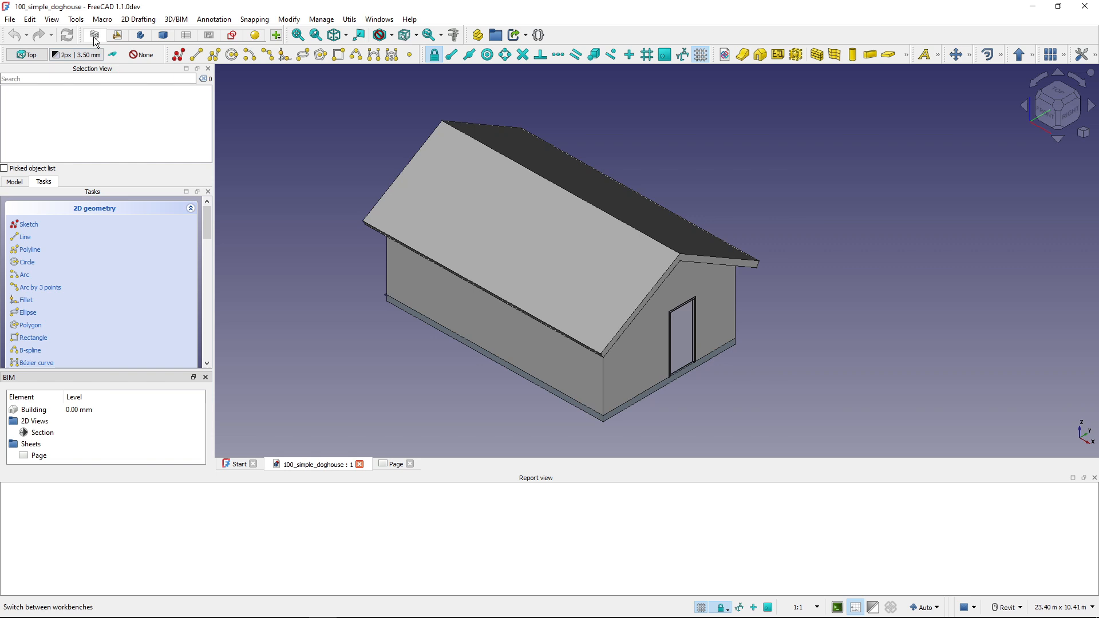
mouse_move(95, 35)
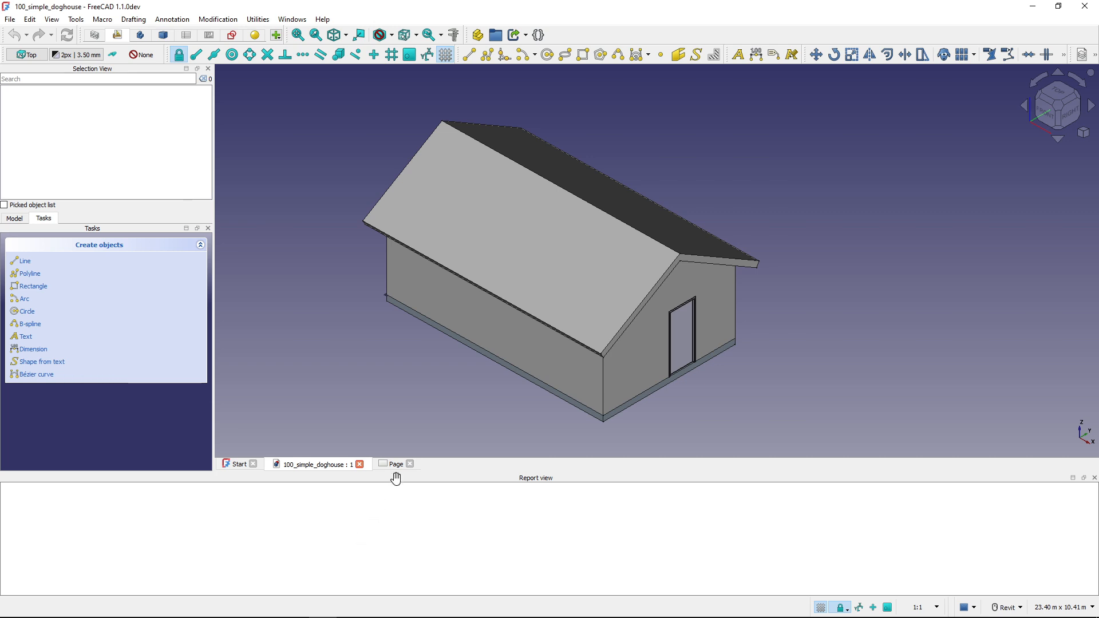
click(395, 463)
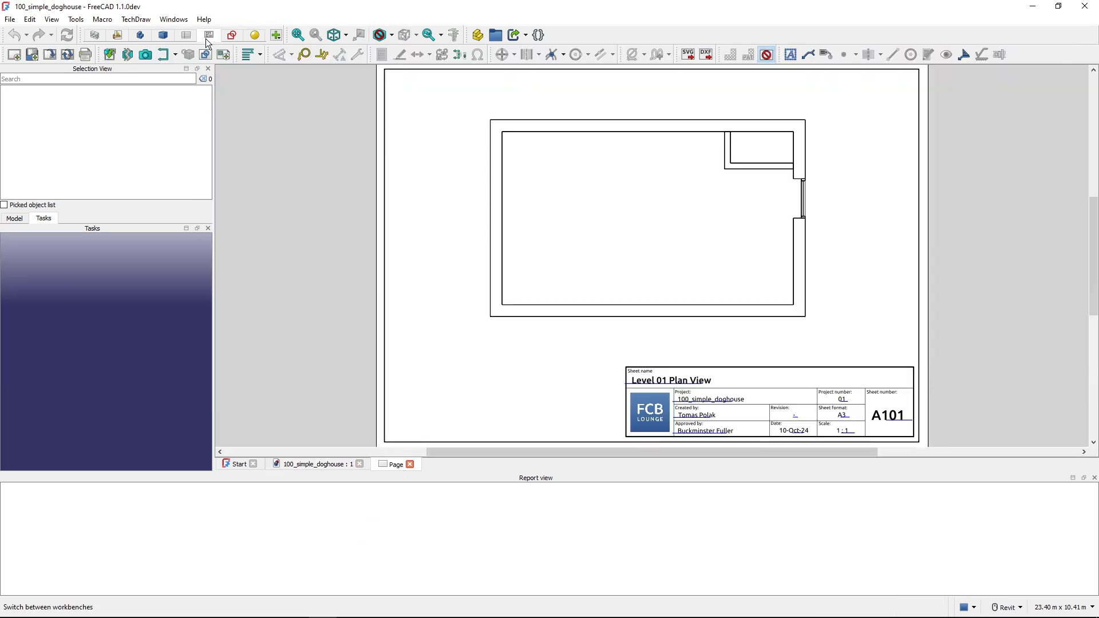
mouse_move(311, 509)
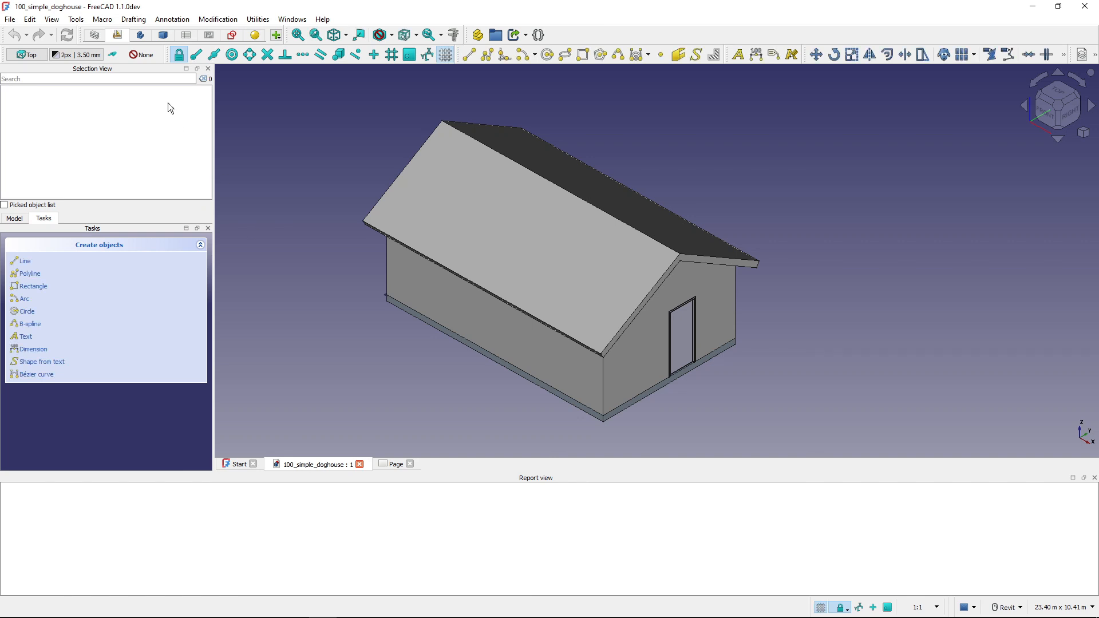
mouse_move(94, 35)
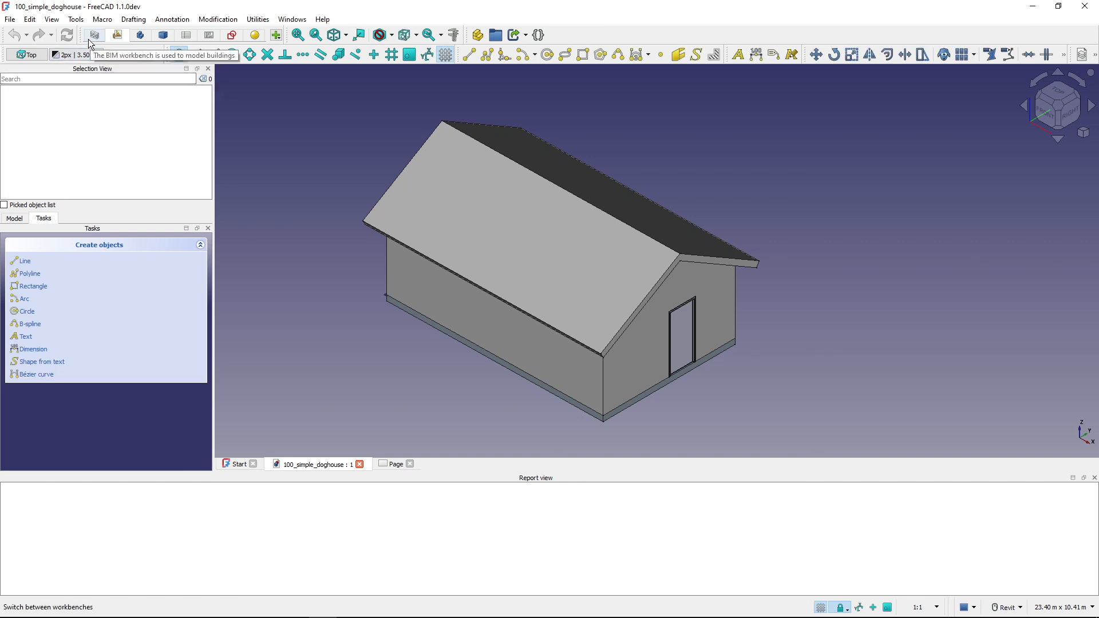
click(94, 35)
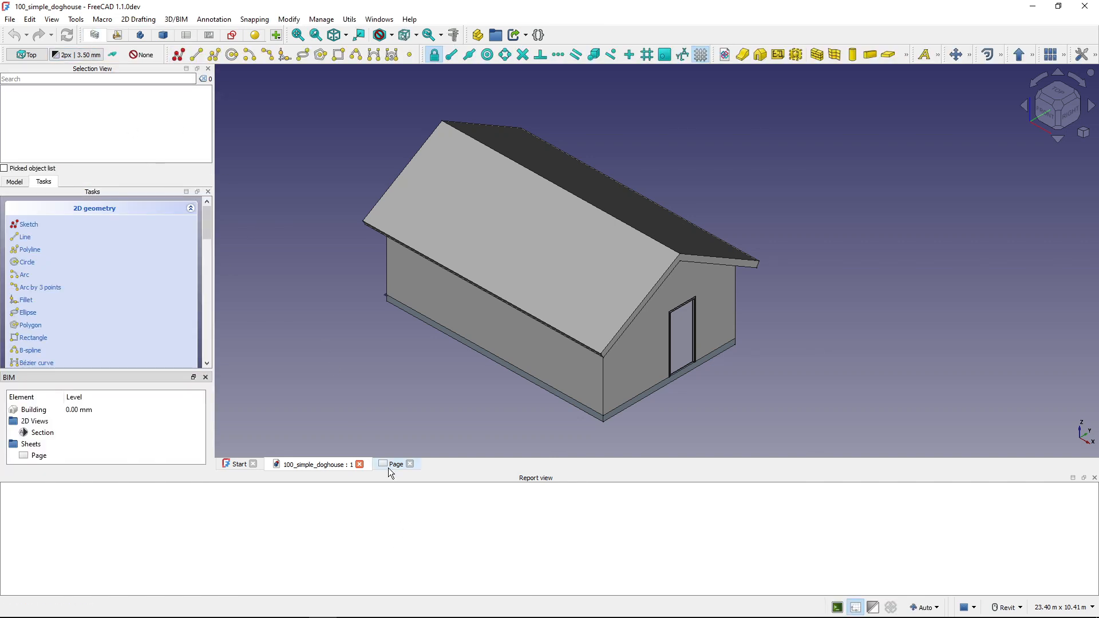
click(397, 463)
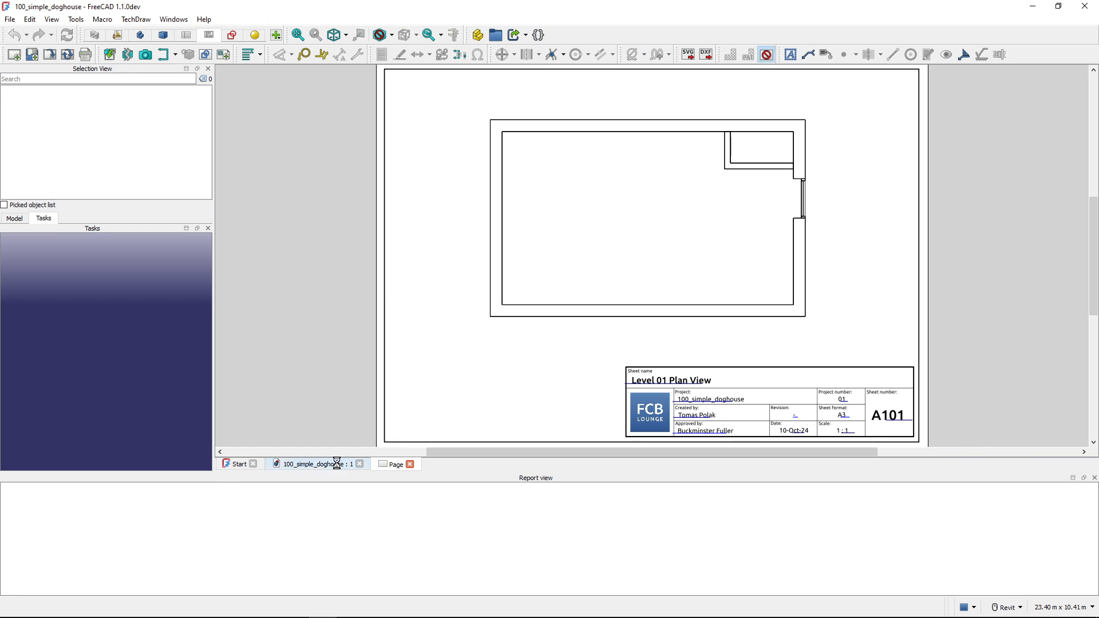
click(315, 464)
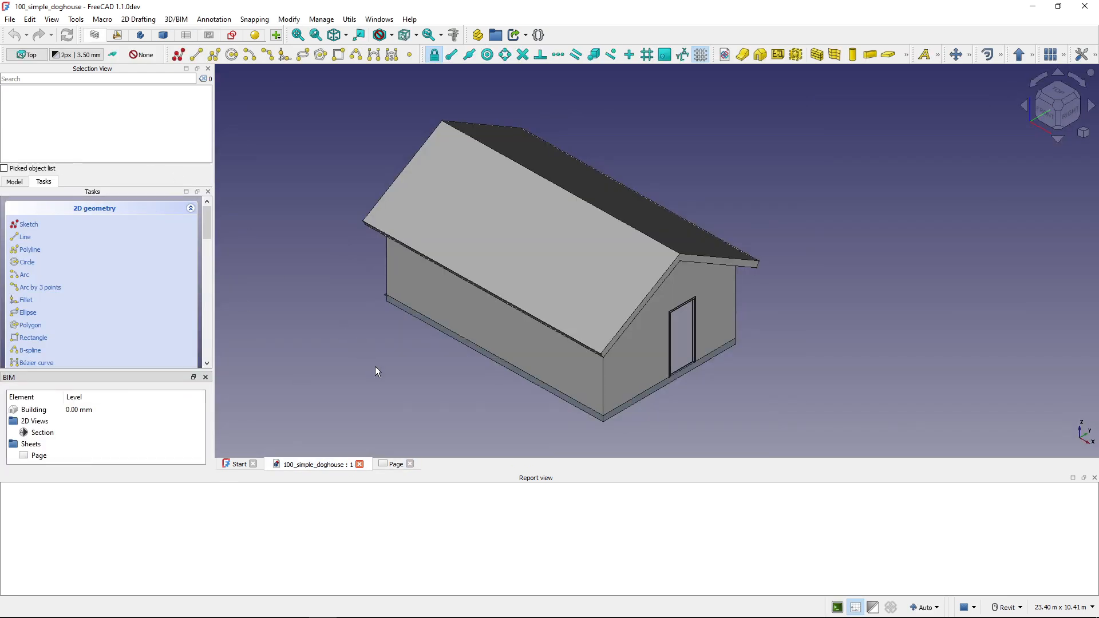